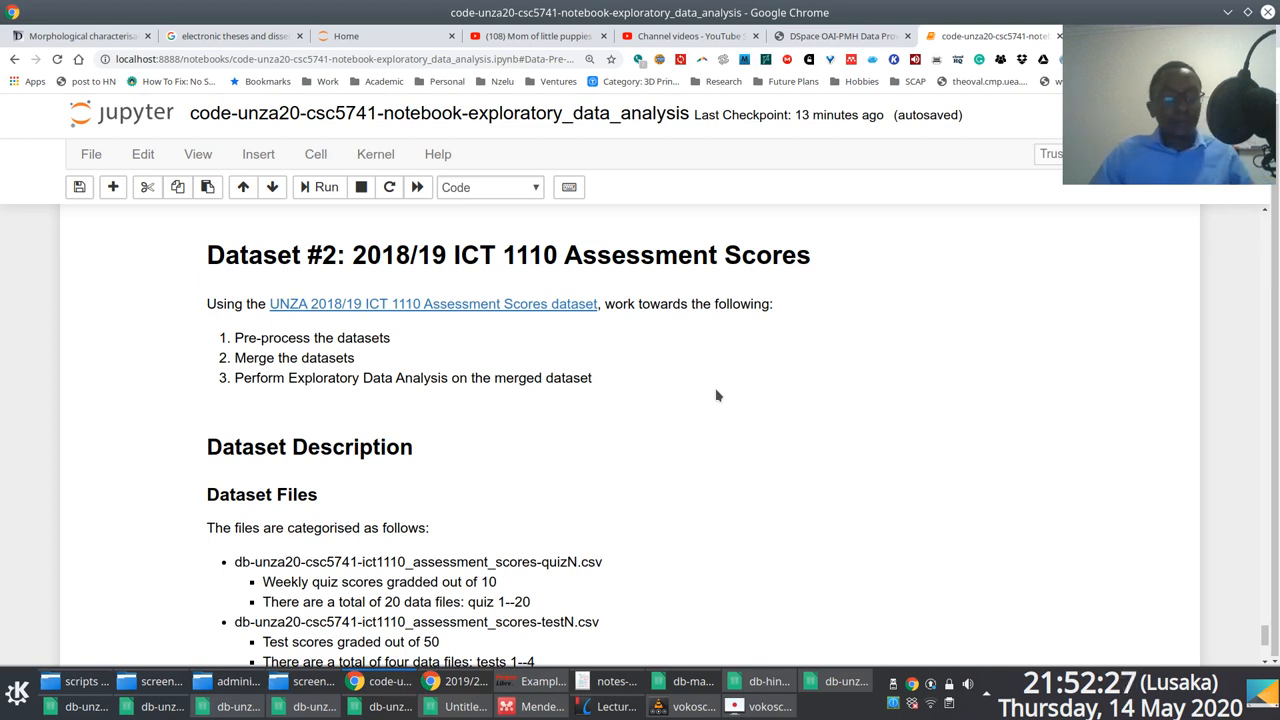
{"action": "mouse_move", "coordinate": [743, 395]}
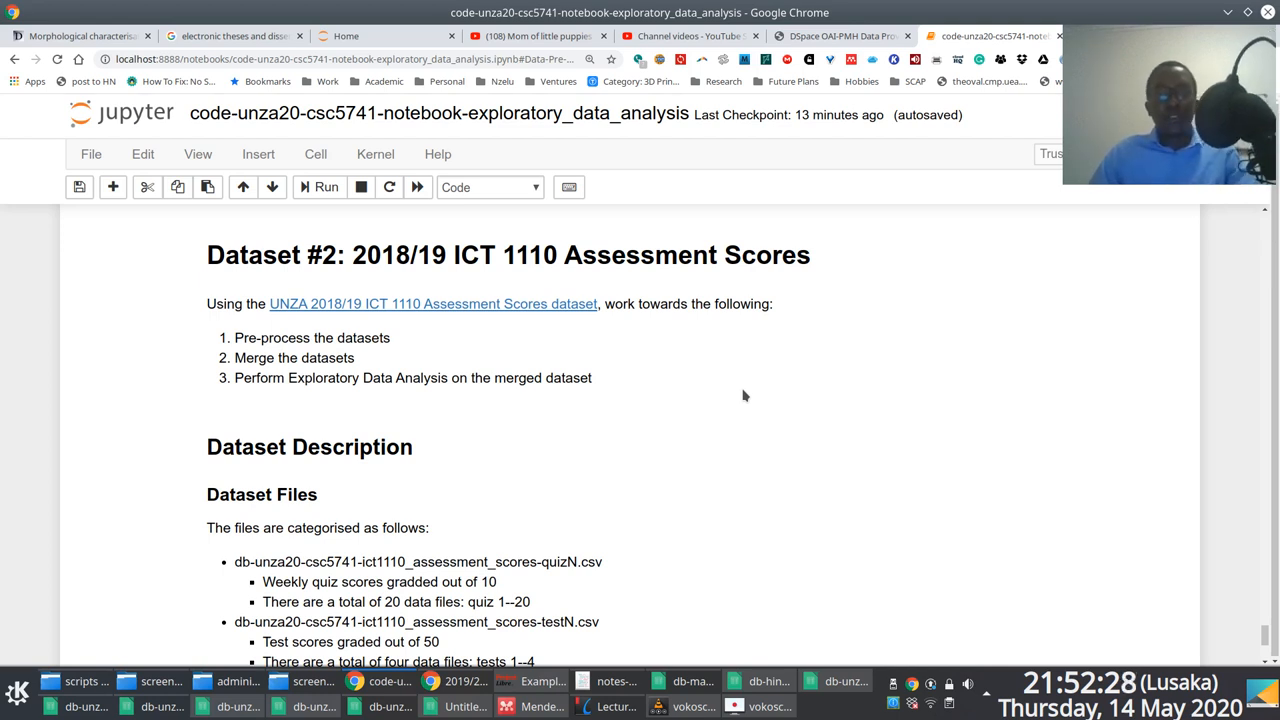
{"action": "mouse_move", "coordinate": [992, 297]}
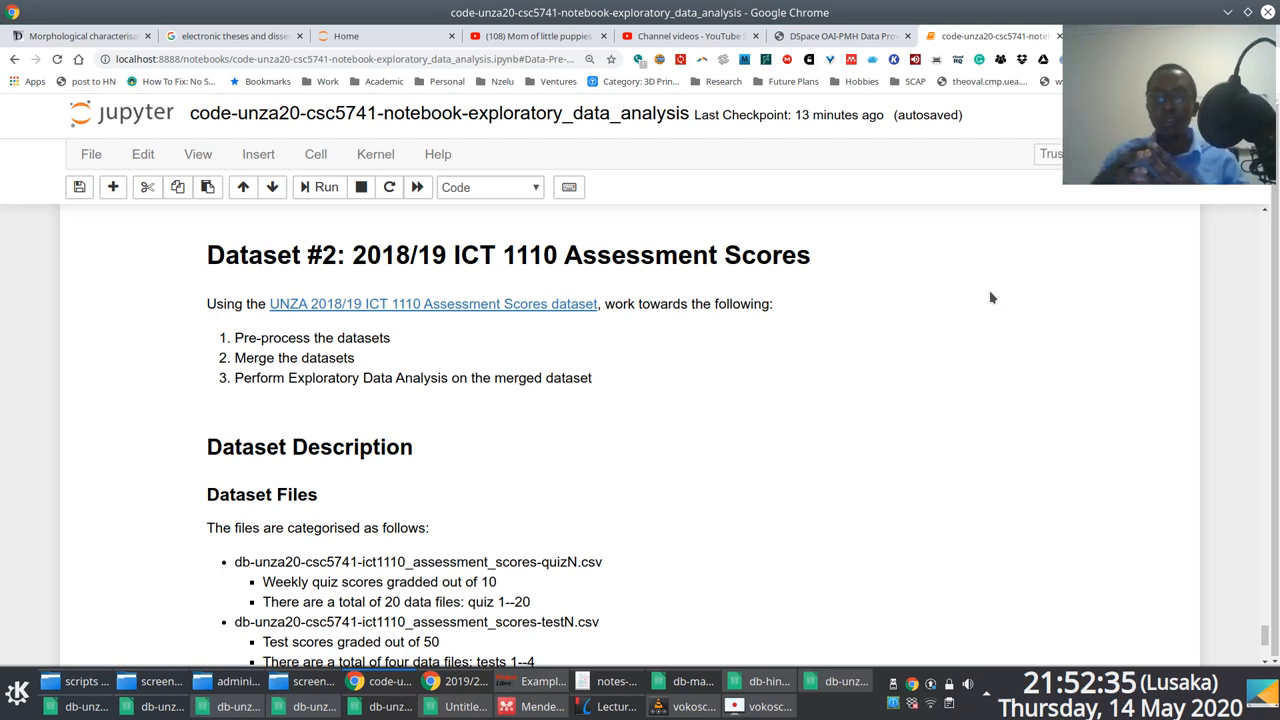
{"action": "mouse_move", "coordinate": [366, 320]}
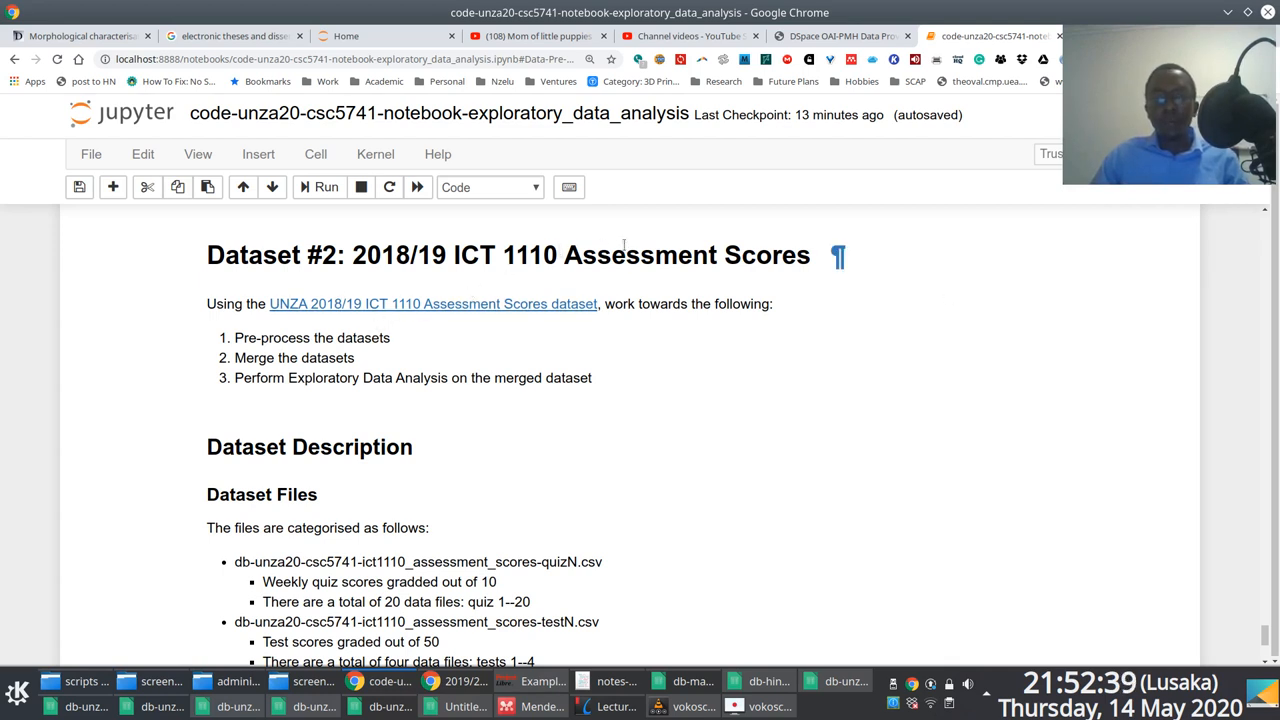
{"action": "mouse_move", "coordinate": [435, 349]}
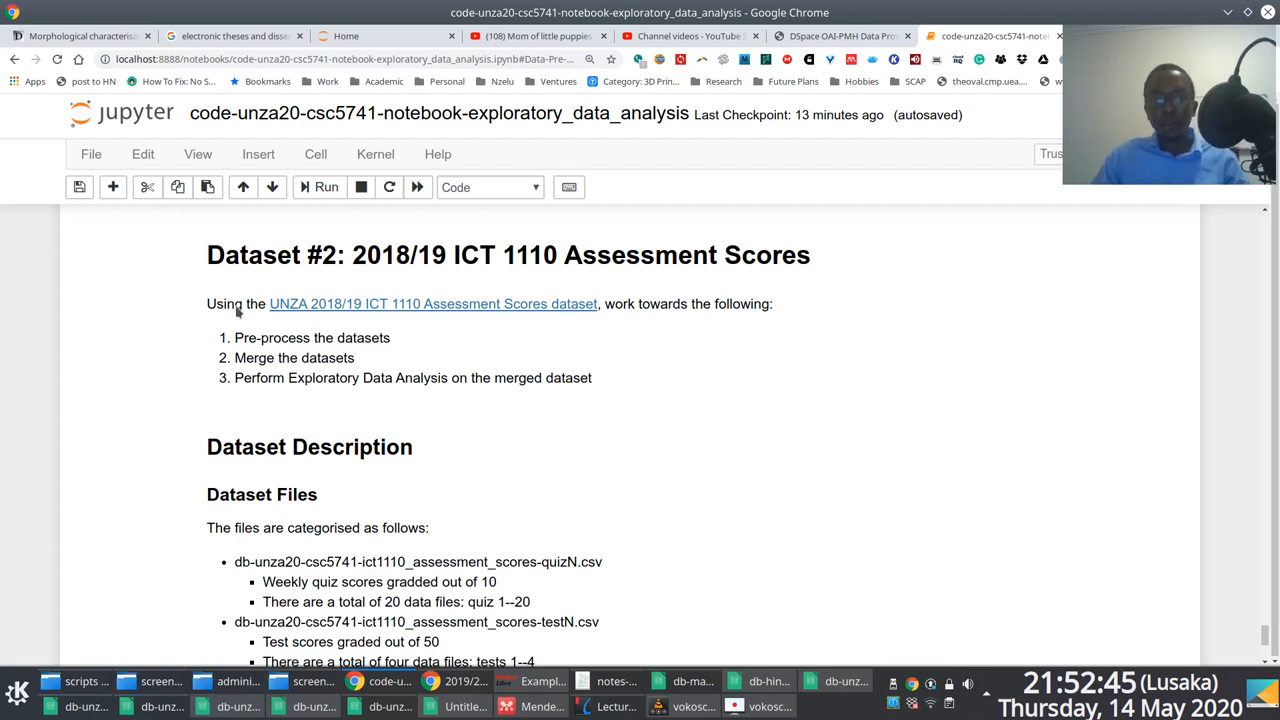
{"action": "mouse_move", "coordinate": [453, 220]}
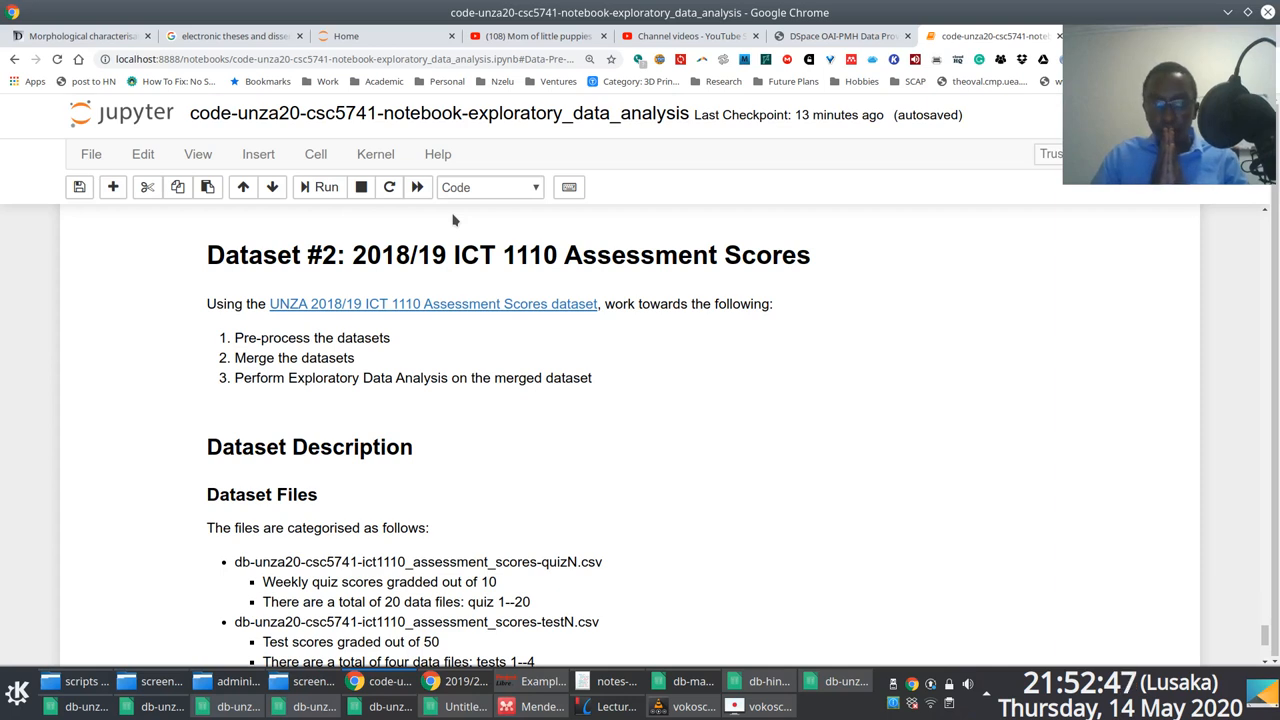
{"action": "mouse_move", "coordinate": [513, 303]}
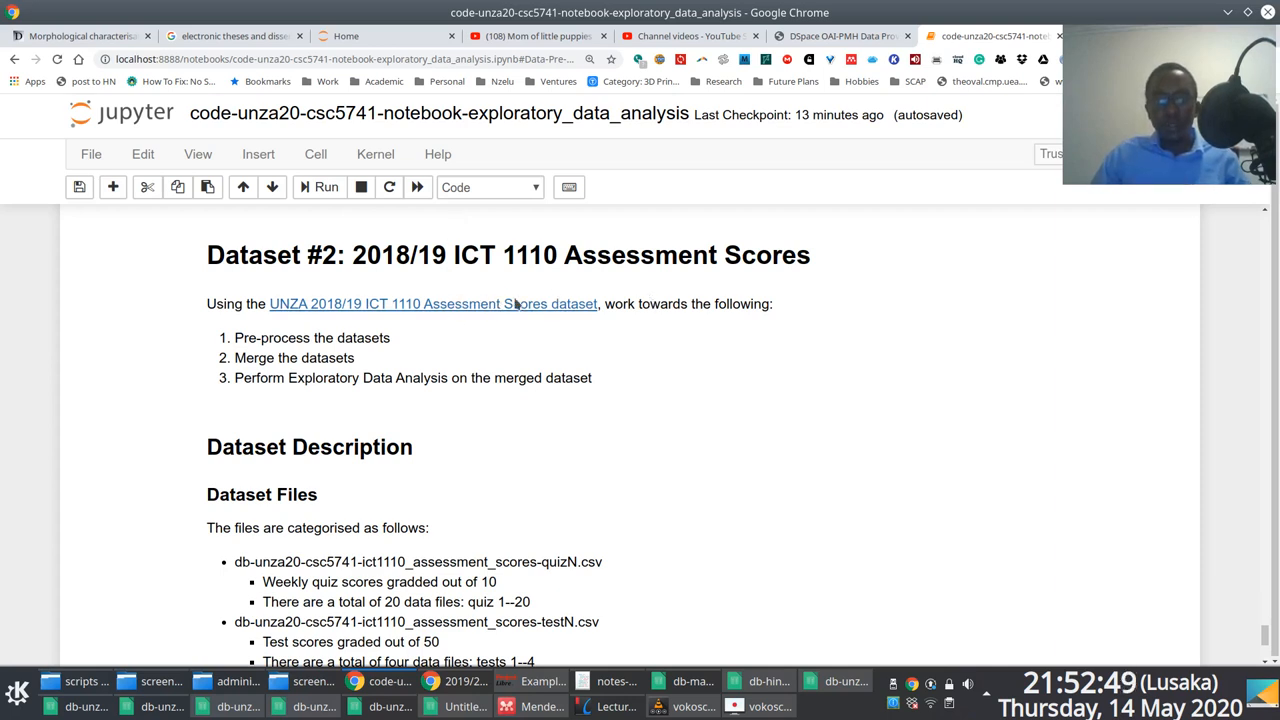
{"action": "mouse_move", "coordinate": [590, 391]}
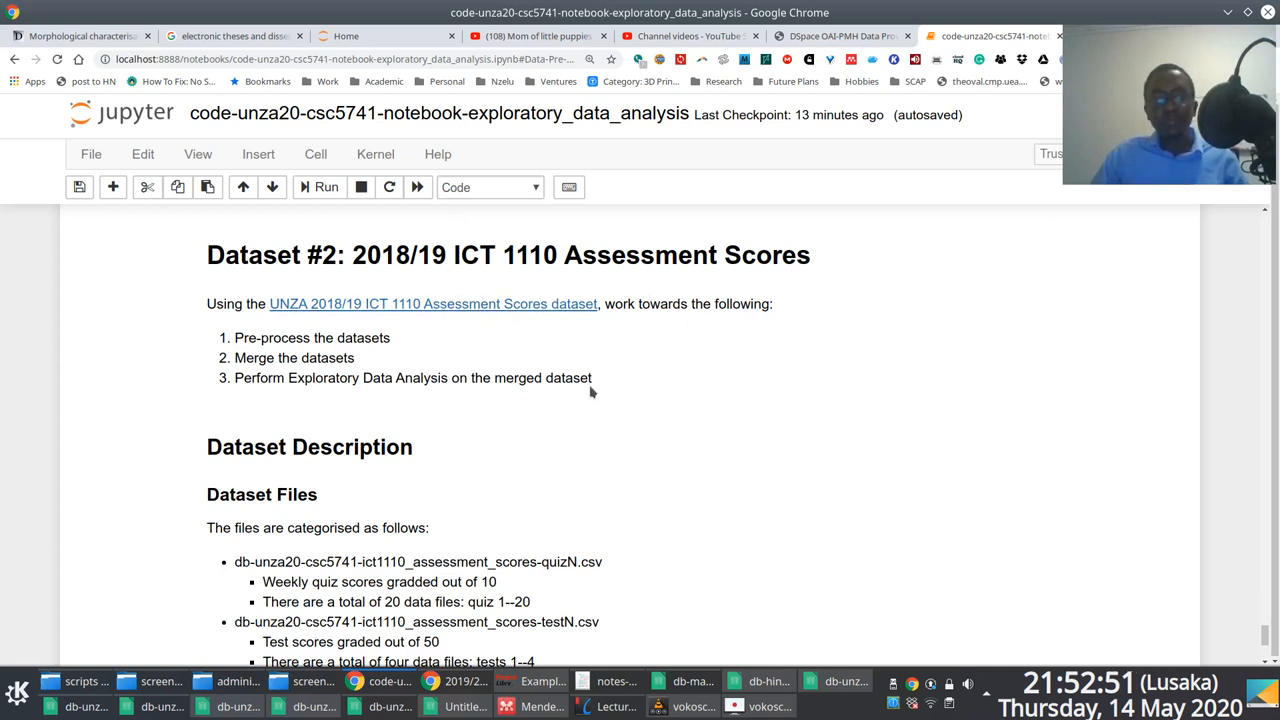
Scroll through the Dataset #2 assessment-scores description in the notebook.
{"action": "scroll", "scroll_direction": "down", "scroll_amount": 3}
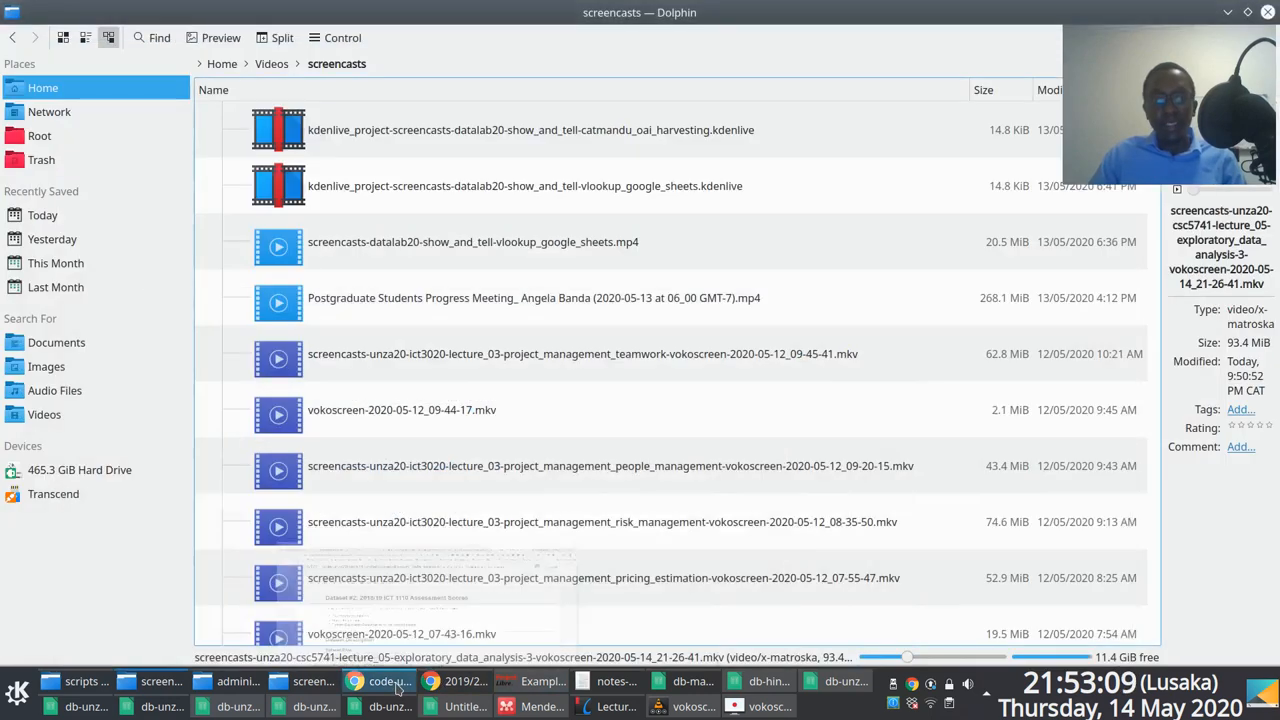
Bring up the Google Drive tab and expand the 2020 folders in the sidebar.
{"action": "left_click", "coordinate": [378, 681]}
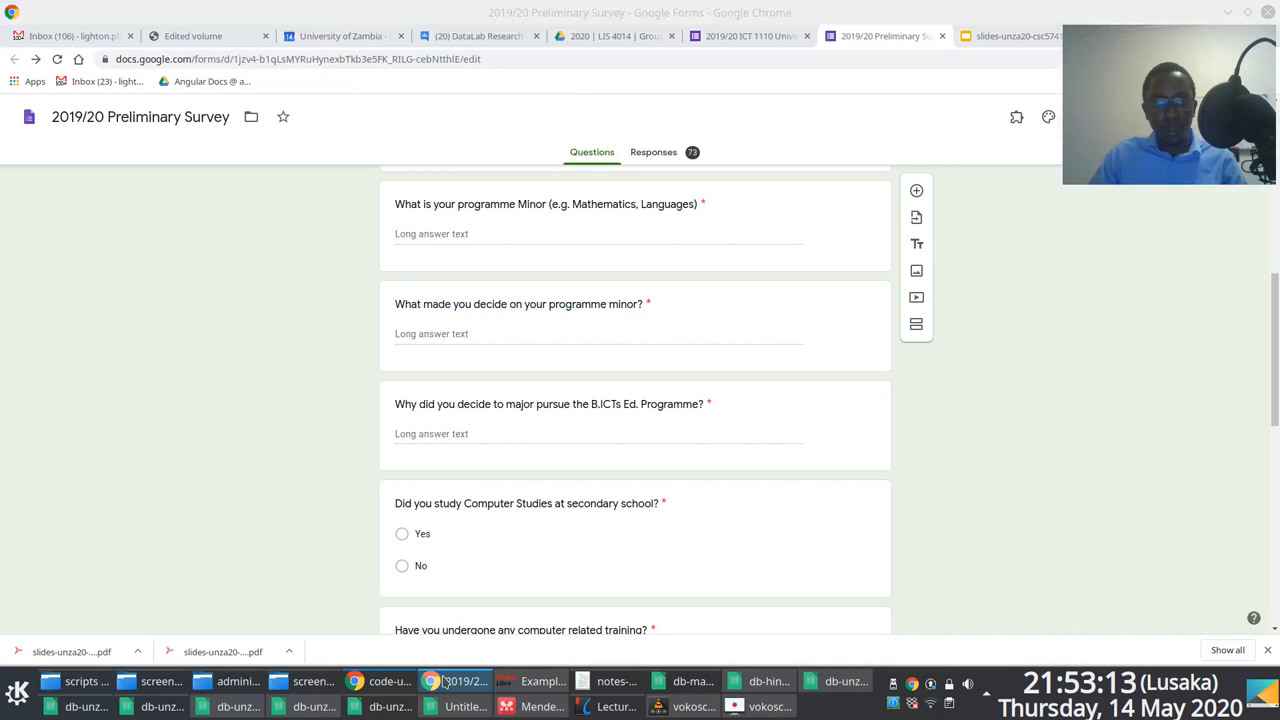
{"action": "left_click", "coordinate": [610, 36]}
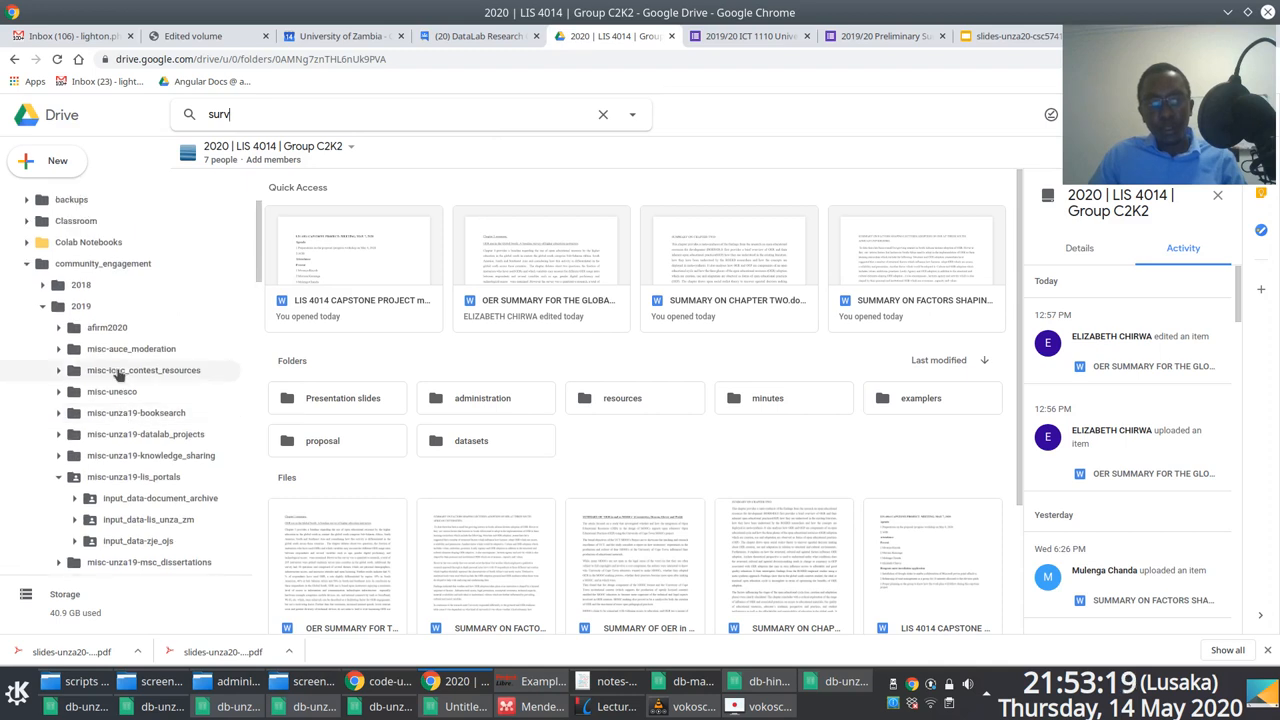
{"action": "scroll", "scroll_direction": "down", "scroll_amount": 3}
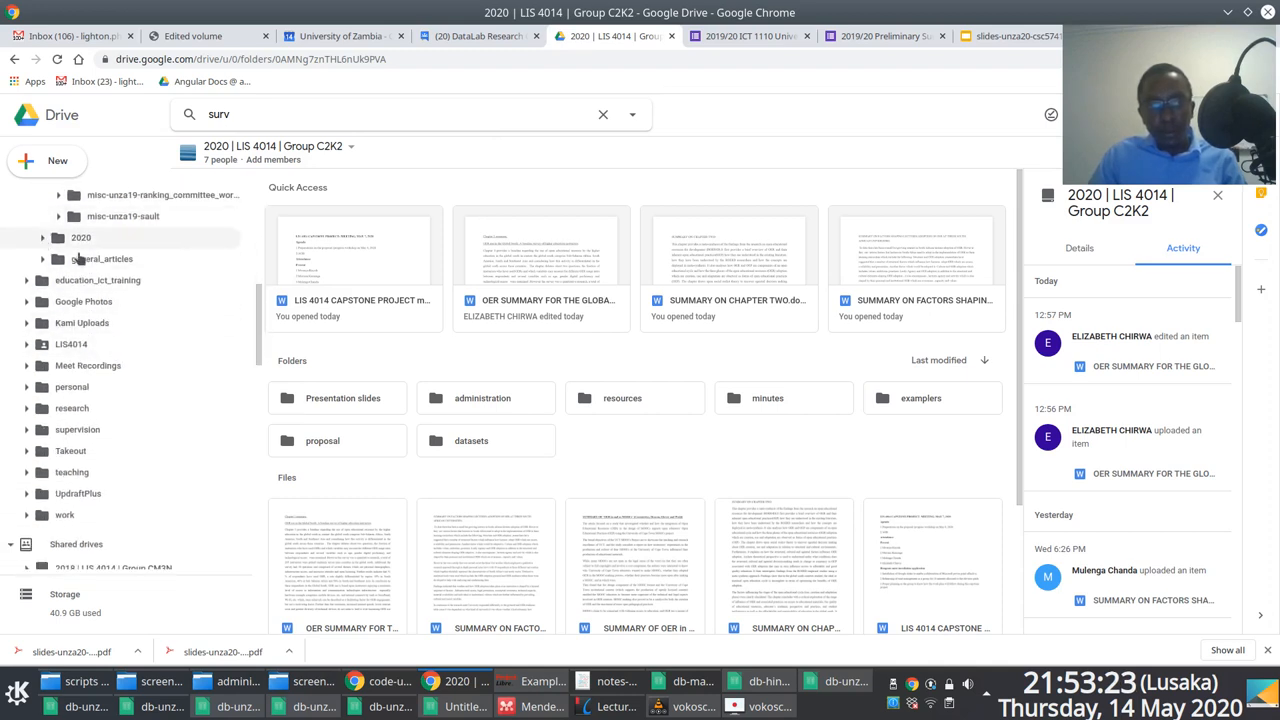
{"action": "left_click", "coordinate": [42, 237]}
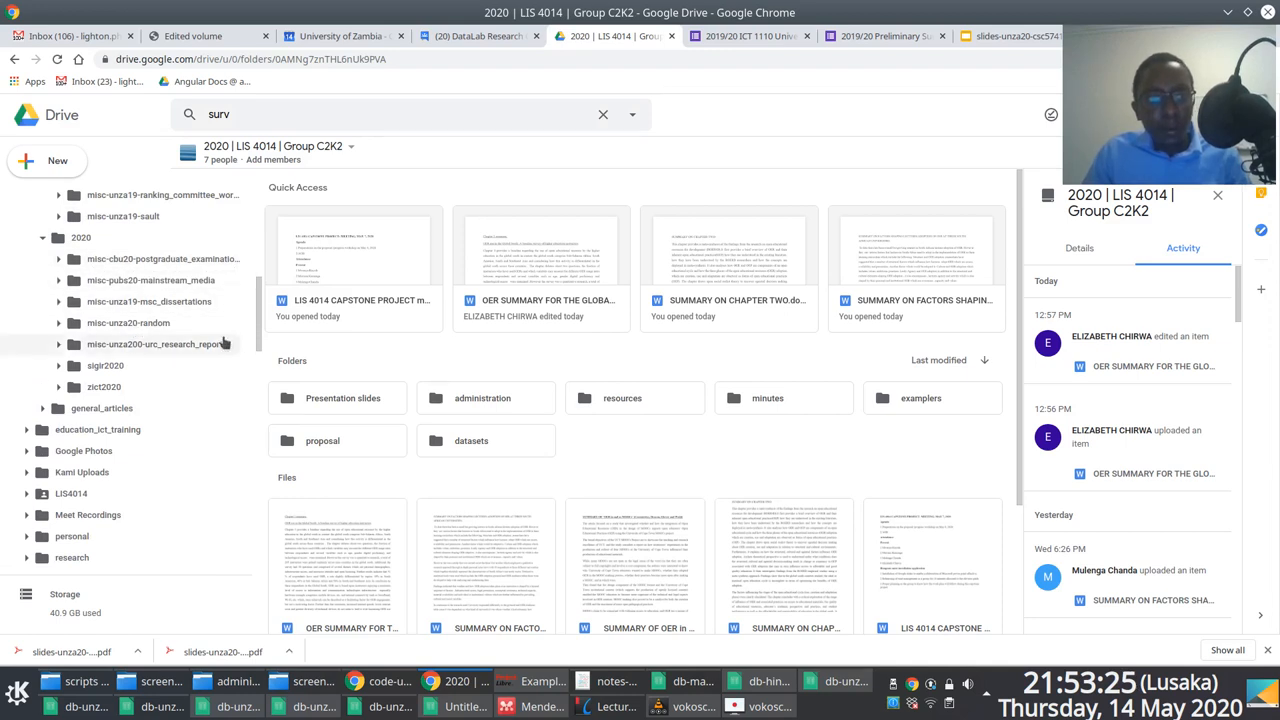
{"action": "scroll", "scroll_direction": "down", "scroll_amount": 3}
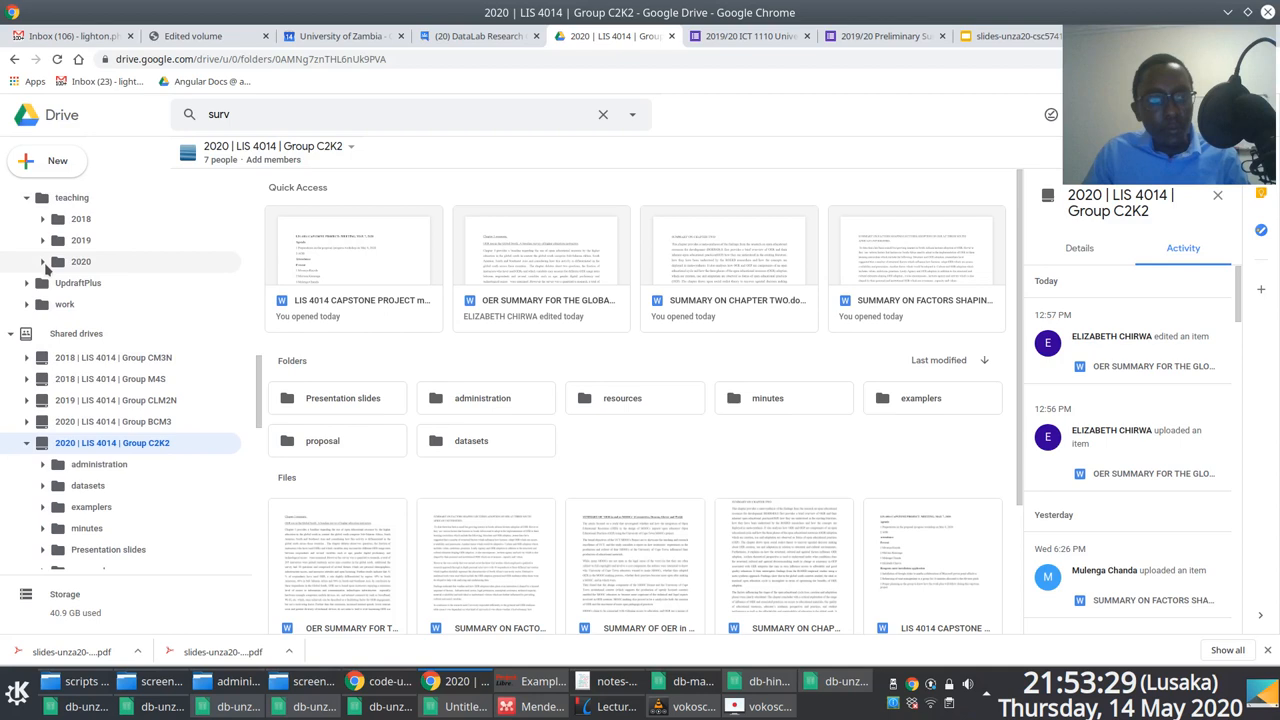
{"action": "left_click", "coordinate": [42, 261]}
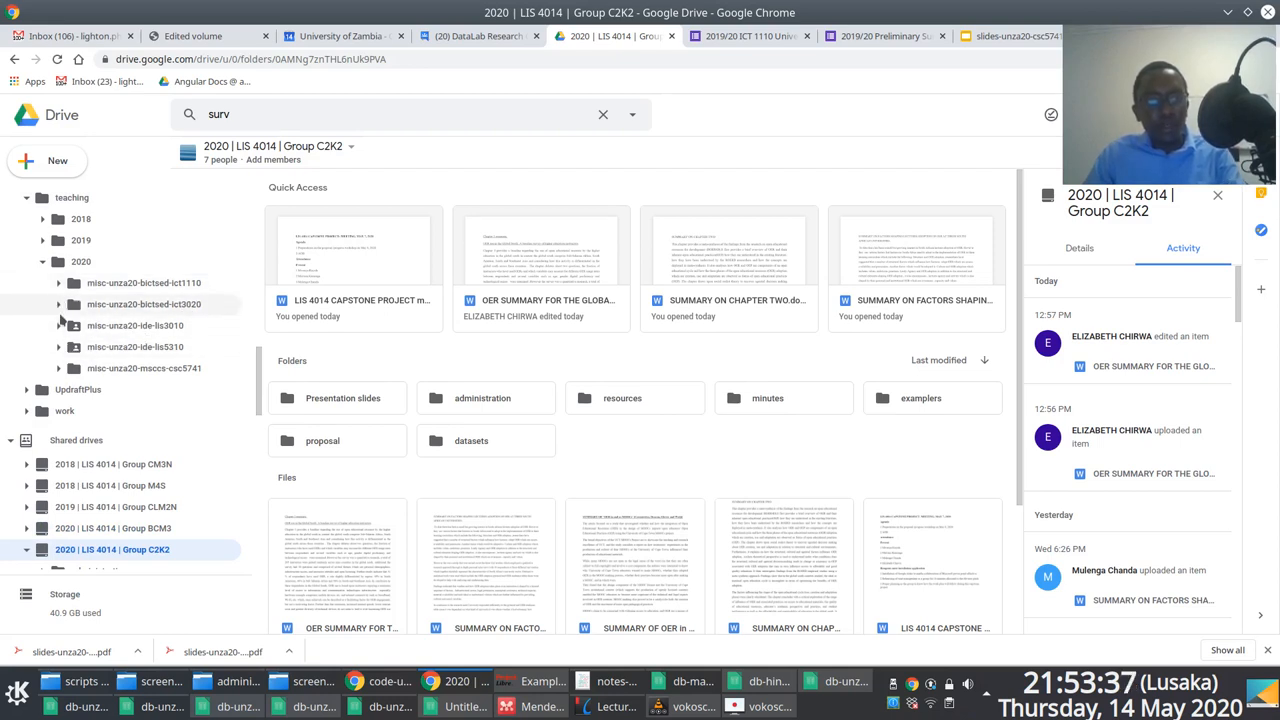
Open misc-unza20-msccs-csc5741 > datasets and select ict1110_assessments.
{"action": "left_click", "coordinate": [59, 368]}
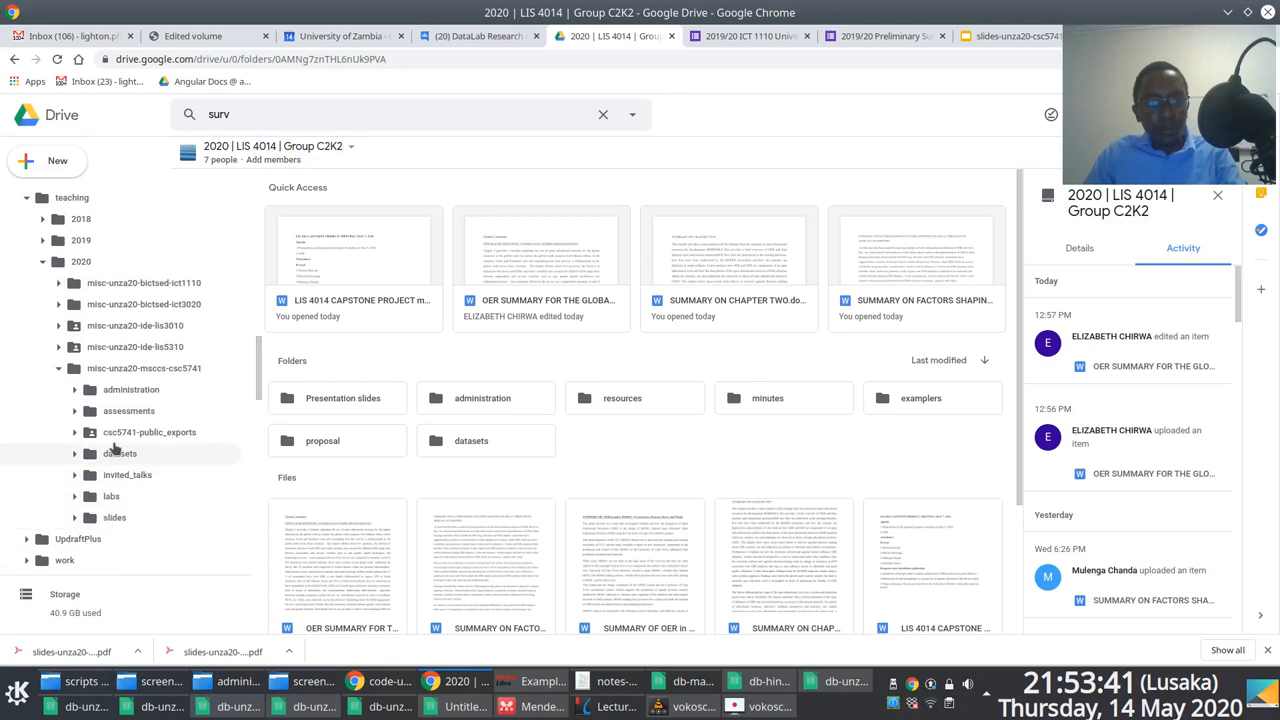
{"action": "left_click", "coordinate": [120, 453]}
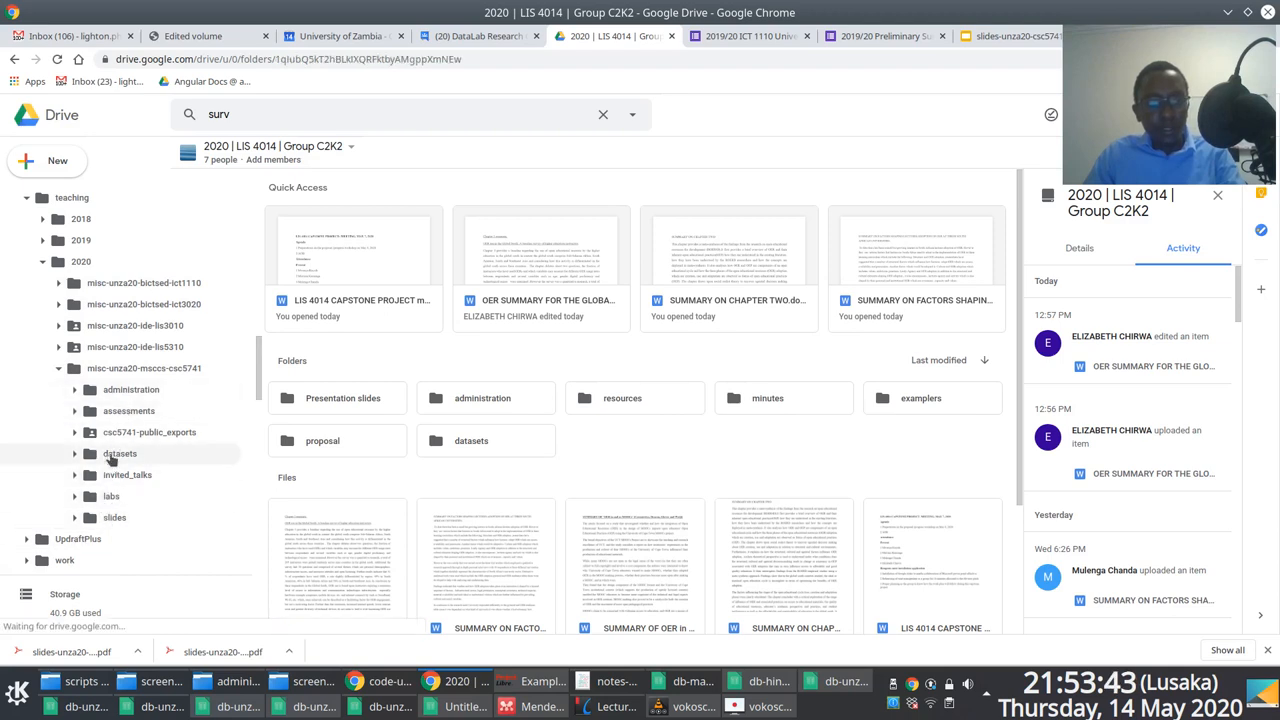
{"action": "left_click", "coordinate": [119, 453]}
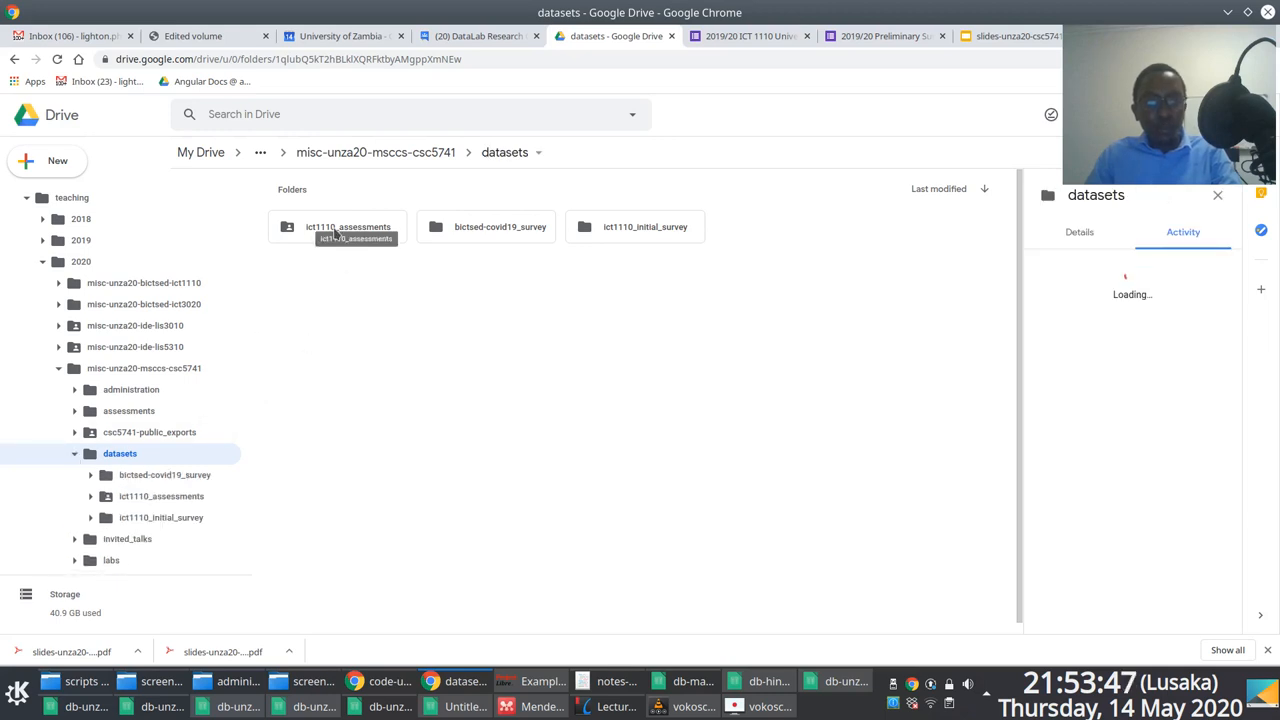
{"action": "left_click", "coordinate": [347, 226]}
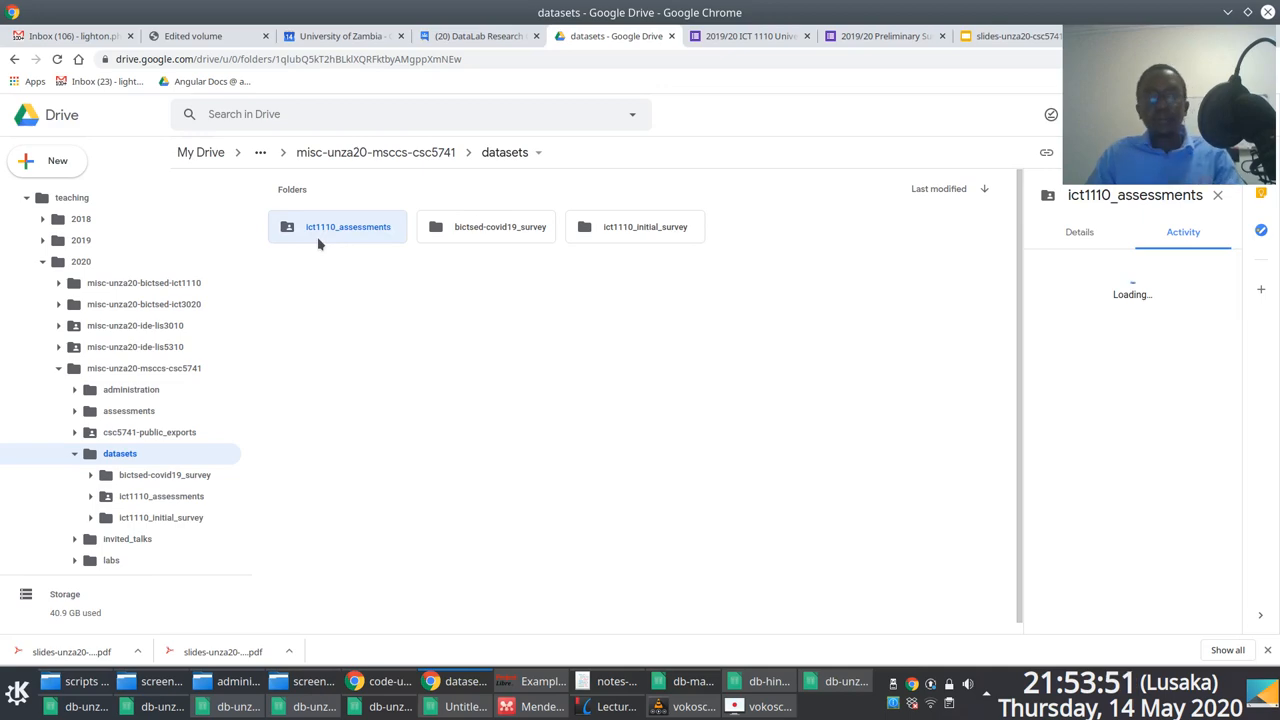
Open the ict1110_assessments folder and show its files as a detailed list.
{"action": "double_click", "coordinate": [347, 226]}
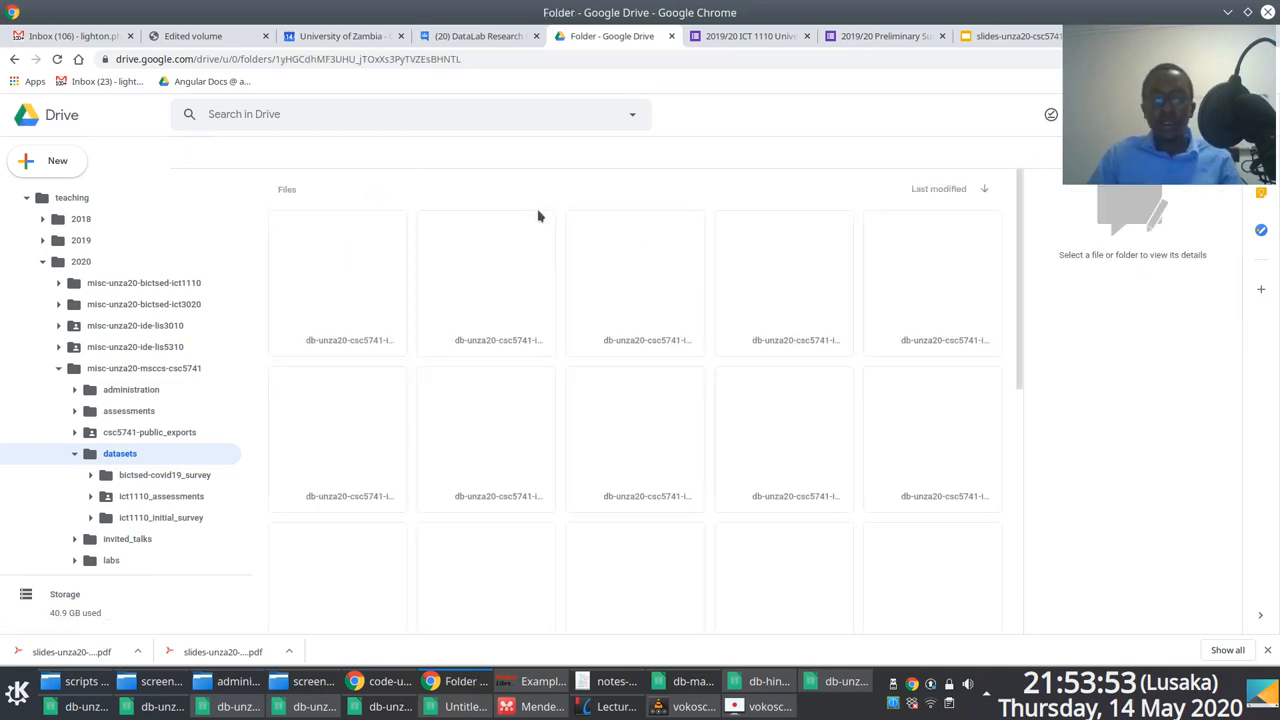
{"action": "left_click", "coordinate": [162, 496]}
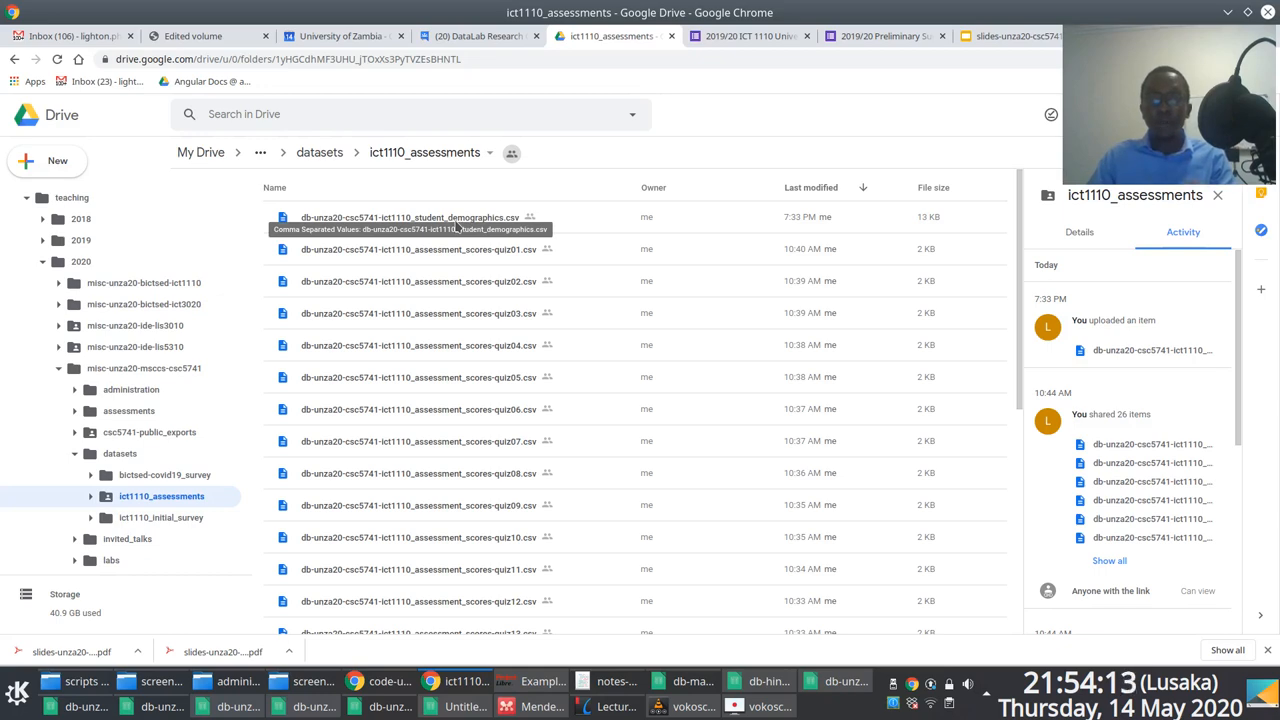
View the 2018/19 and 2019/20 preliminary survey sheets, then return to Drive.
{"action": "left_click", "coordinate": [388, 706]}
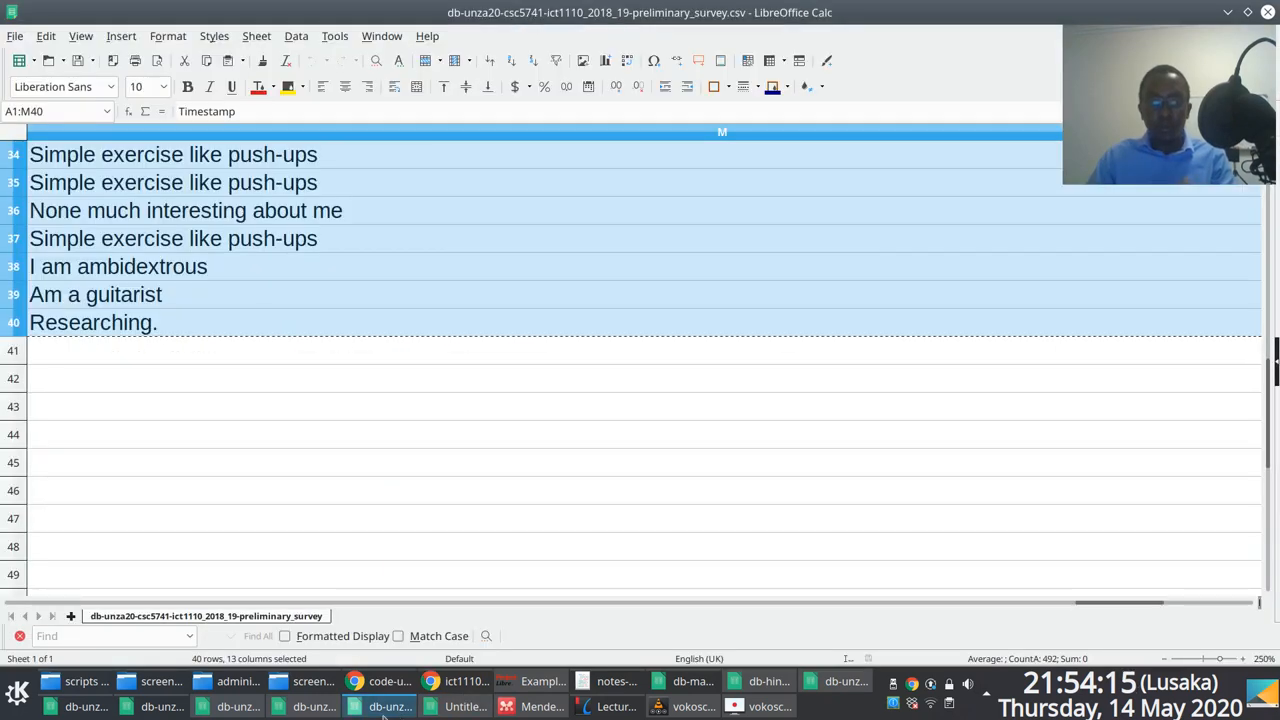
{"action": "left_click", "coordinate": [314, 706]}
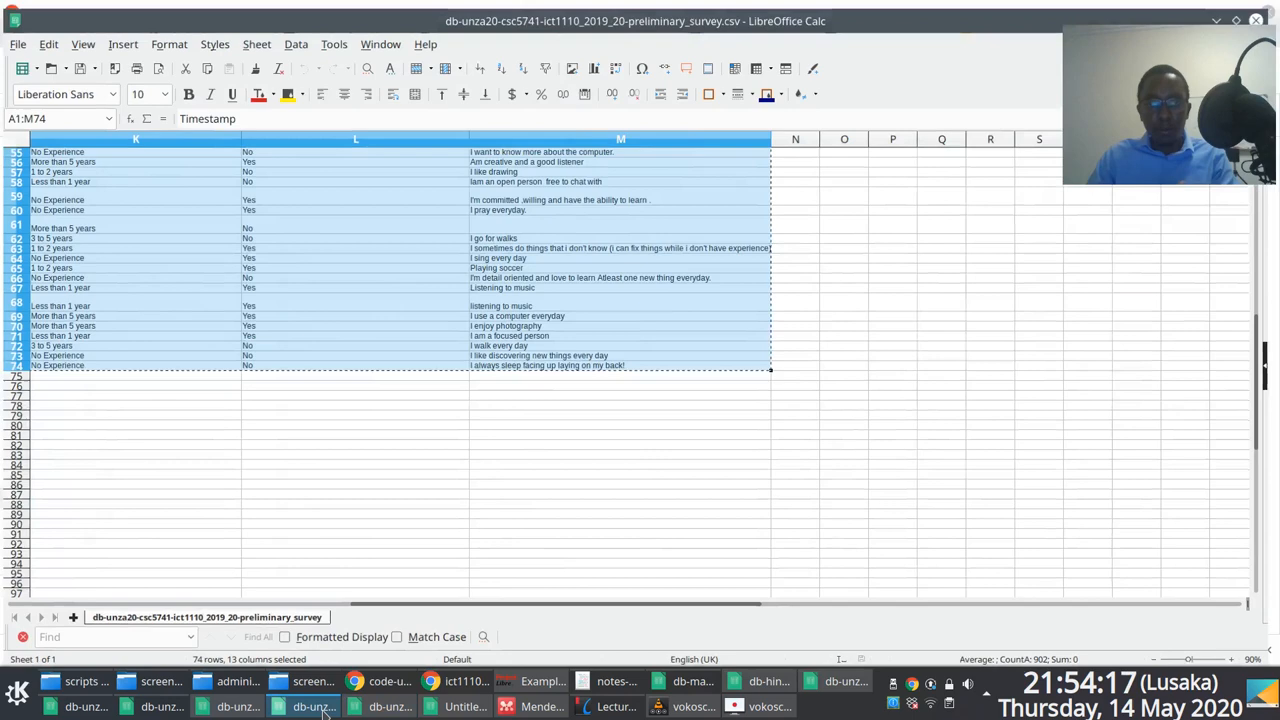
{"action": "left_click", "coordinate": [845, 681]}
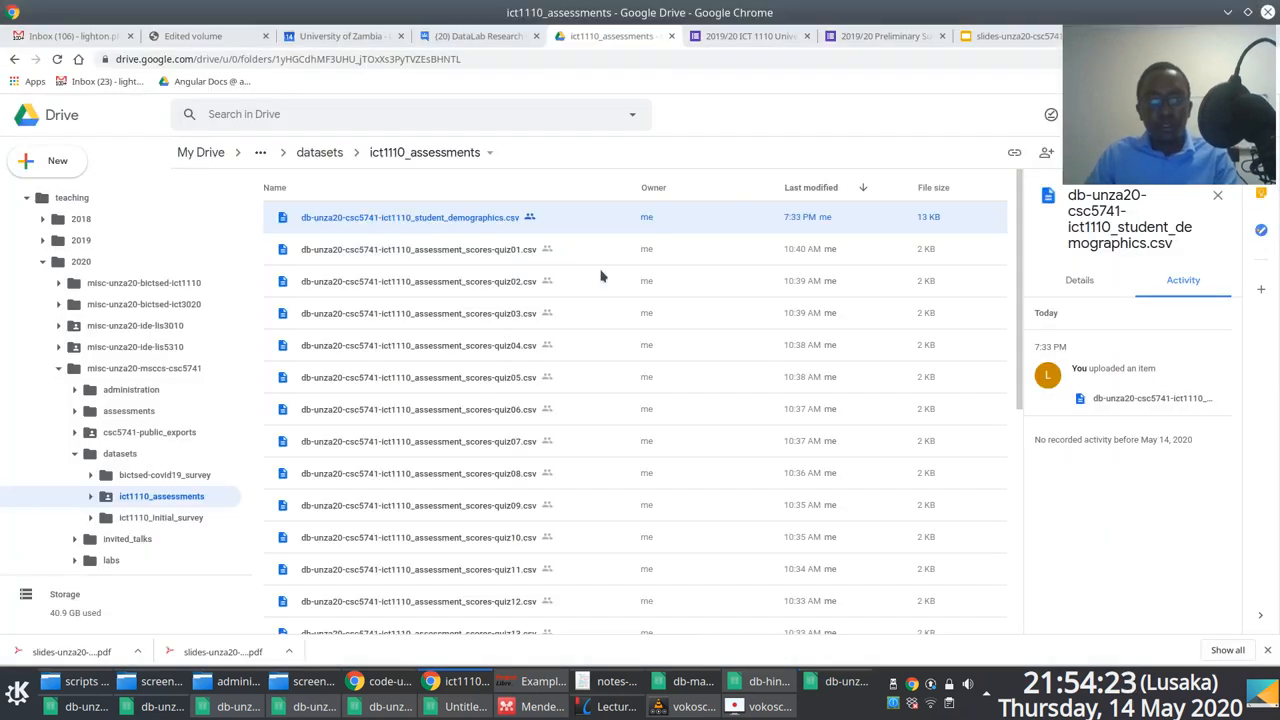
Open the datasets > ict1110_assessments folder and preview the quiz01 scores CSV.
{"action": "double_click", "coordinate": [410, 217]}
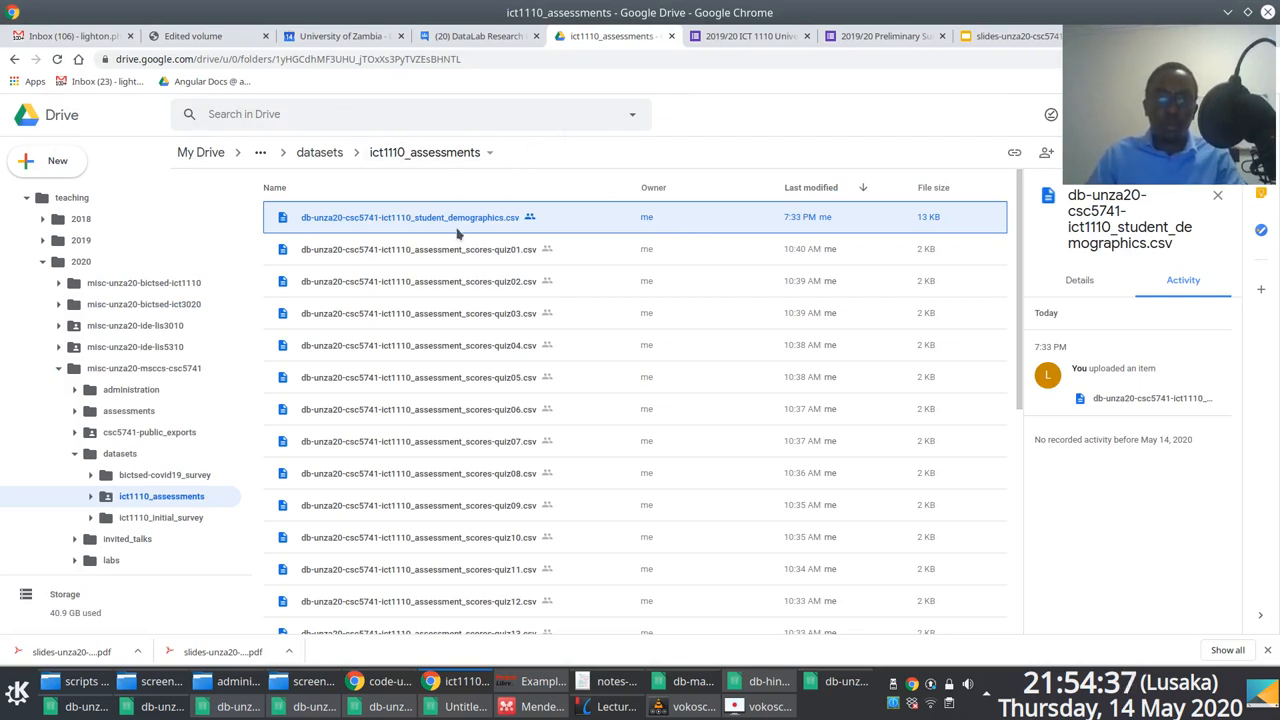
{"action": "mouse_move", "coordinate": [518, 221]}
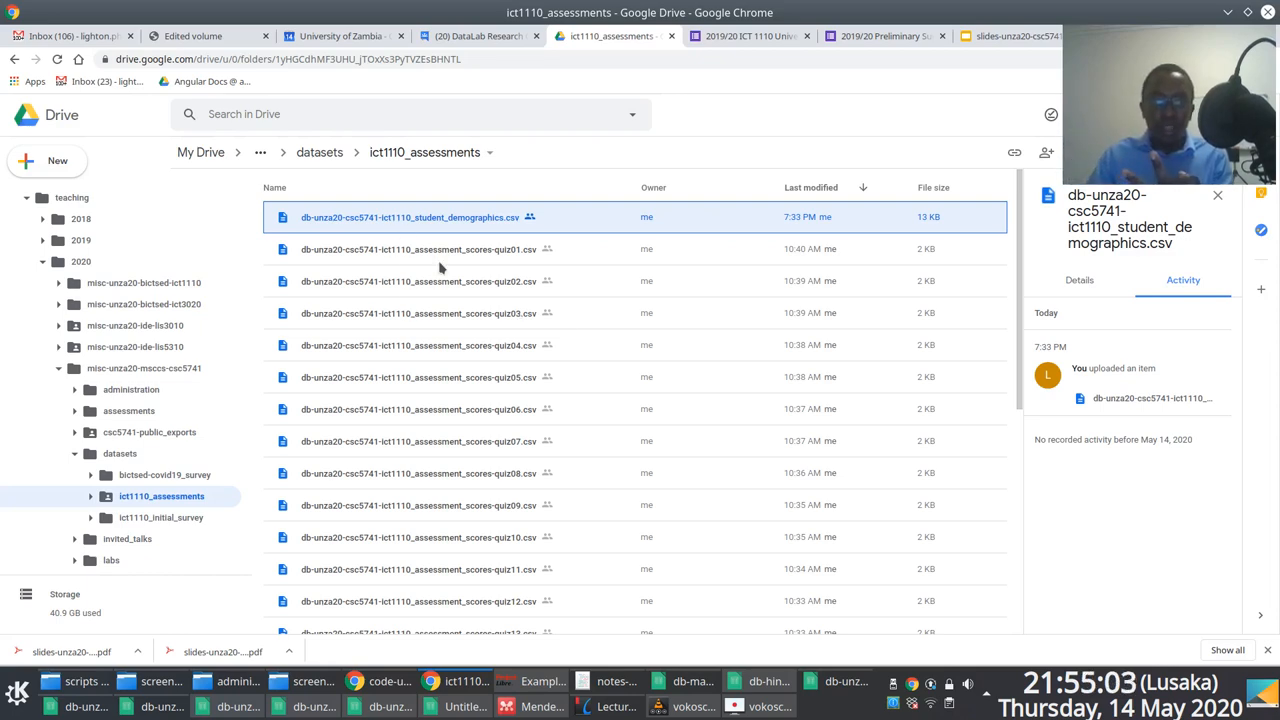
{"action": "double_click", "coordinate": [418, 248]}
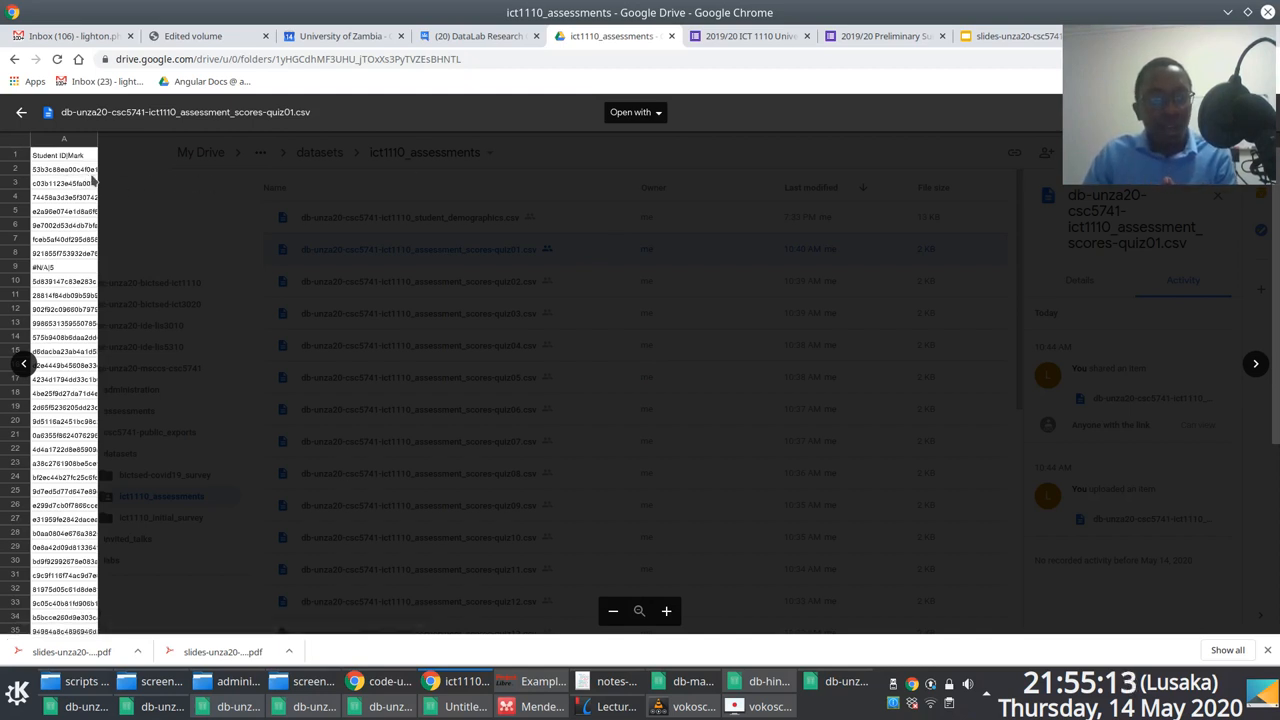
{"action": "mouse_move", "coordinate": [307, 96]}
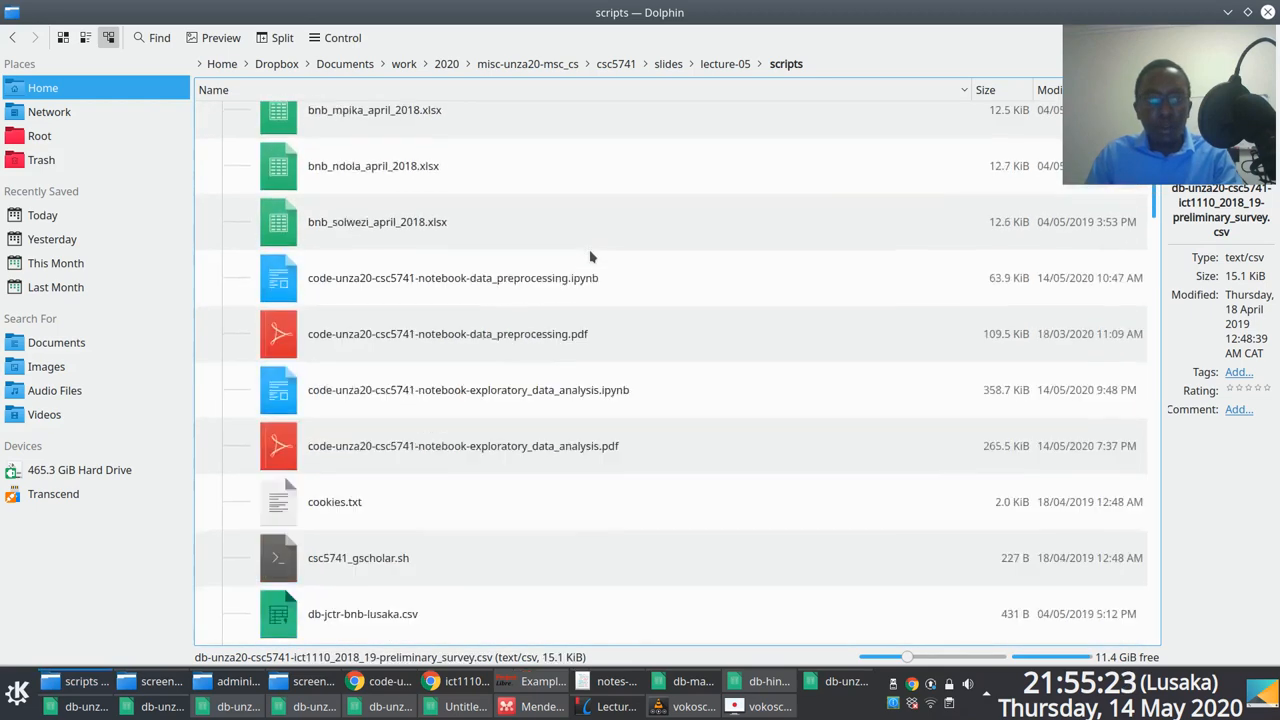
Import the pipe-separated quiz14 scores CSV into Calc.
{"action": "scroll", "scroll_direction": "down", "scroll_amount": 3}
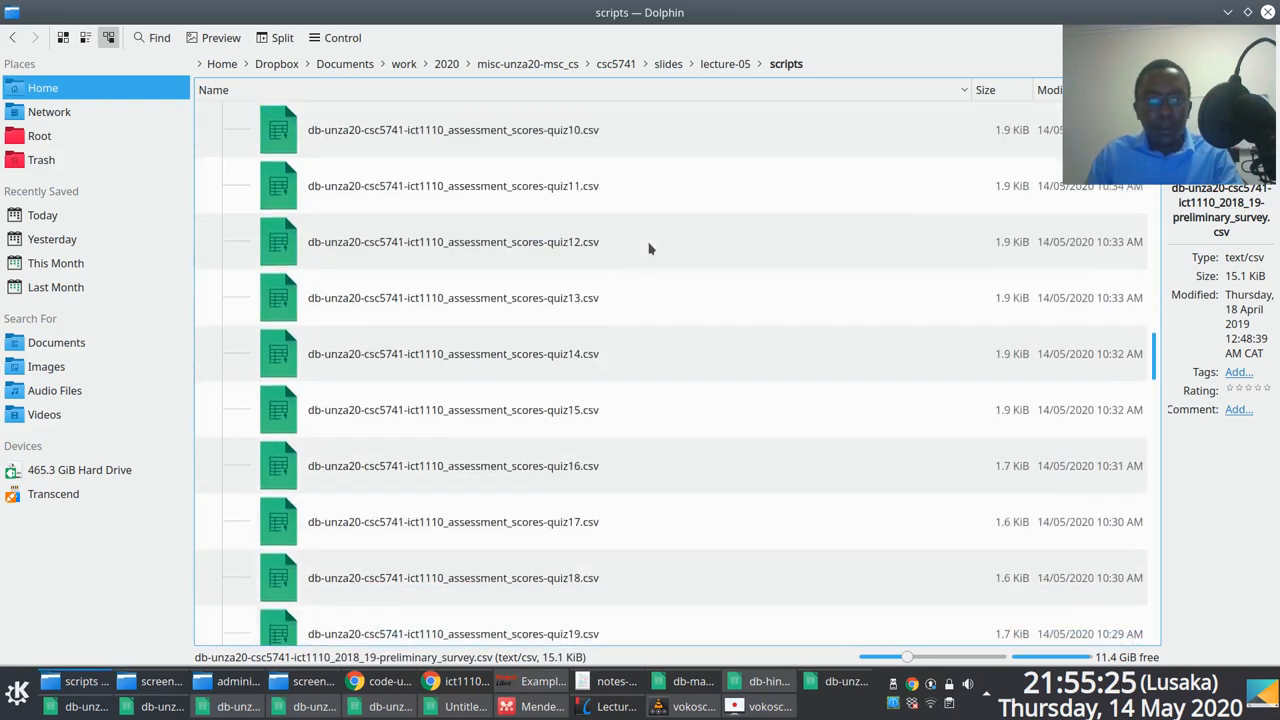
{"action": "double_click", "coordinate": [453, 353]}
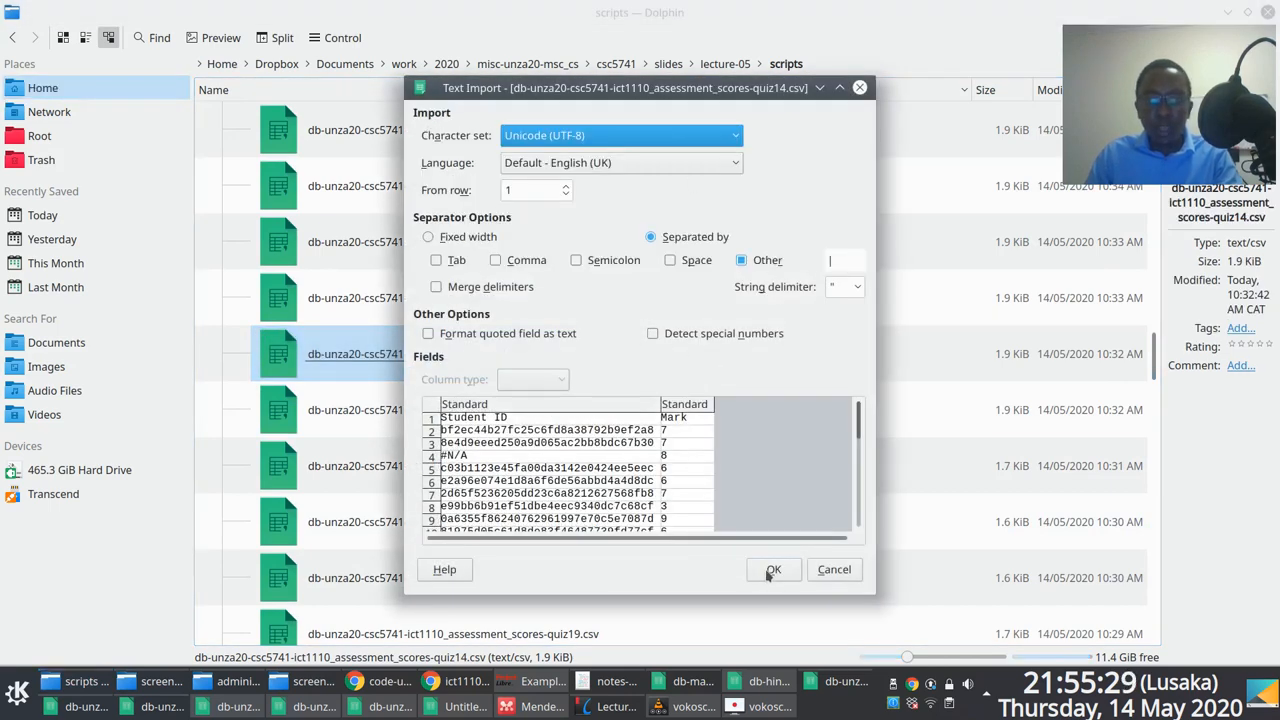
{"action": "left_click", "coordinate": [773, 569]}
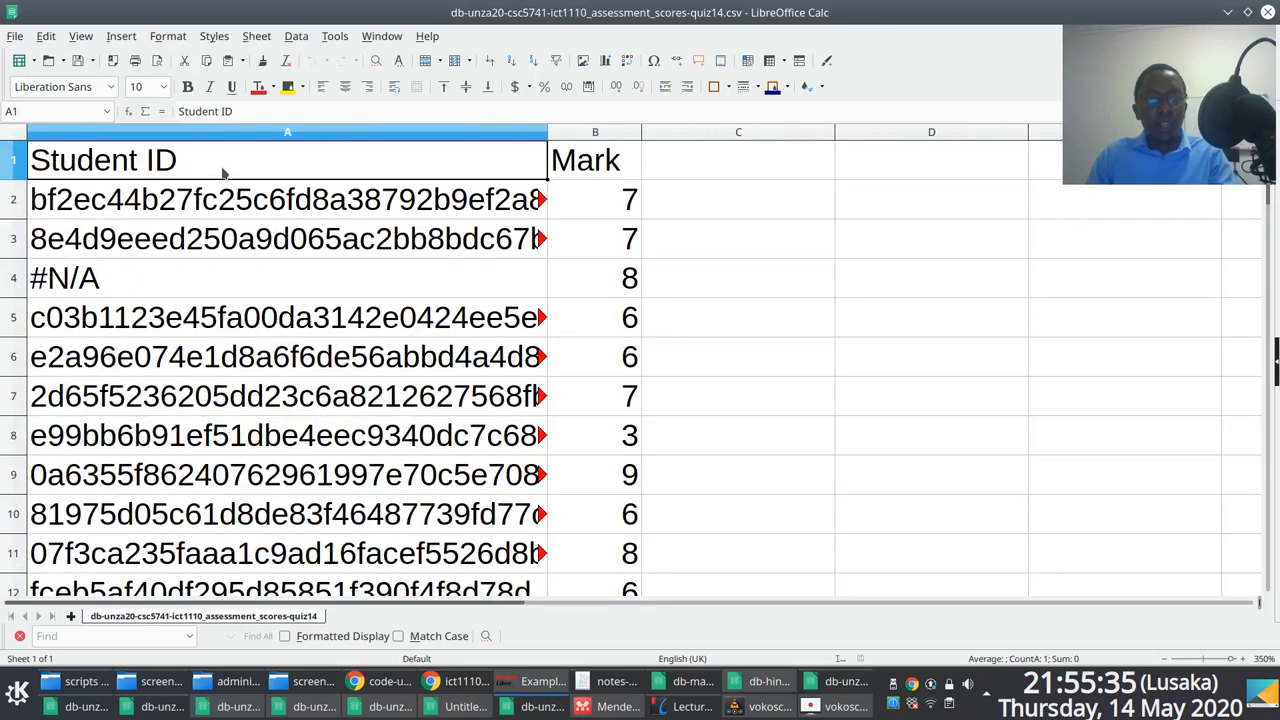
{"action": "left_click", "coordinate": [586, 160]}
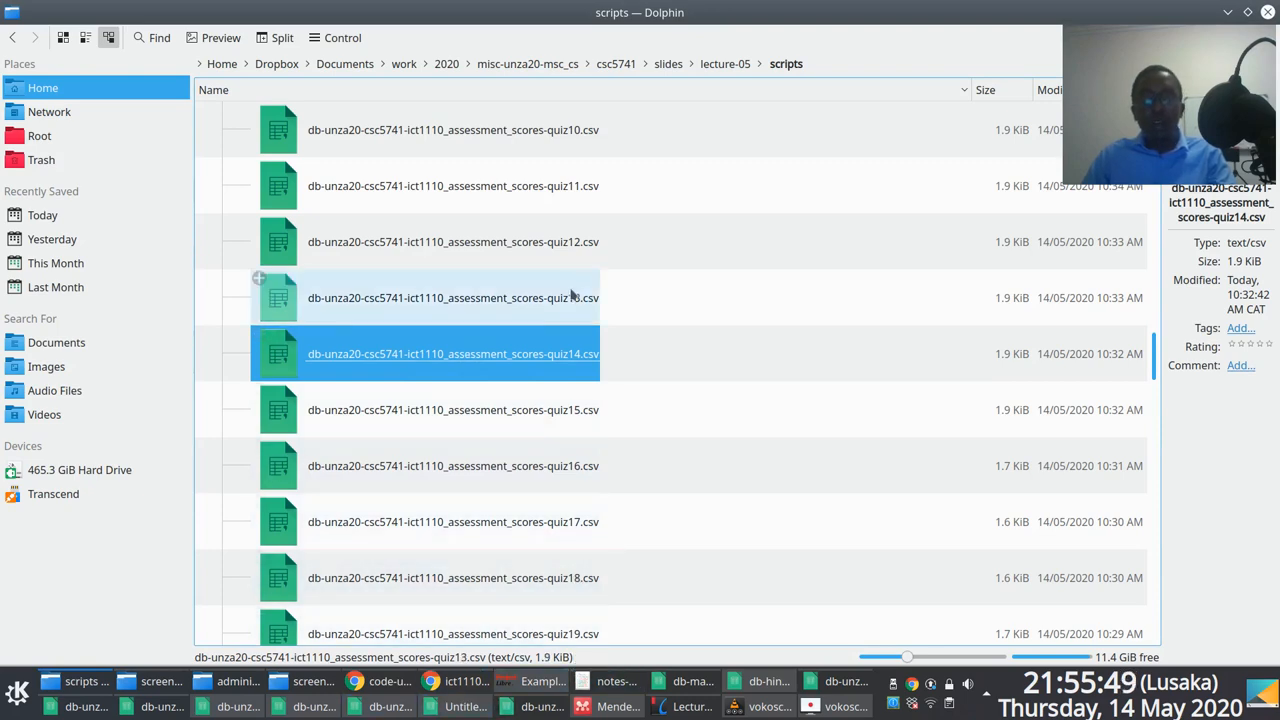
{"action": "double_click", "coordinate": [452, 353]}
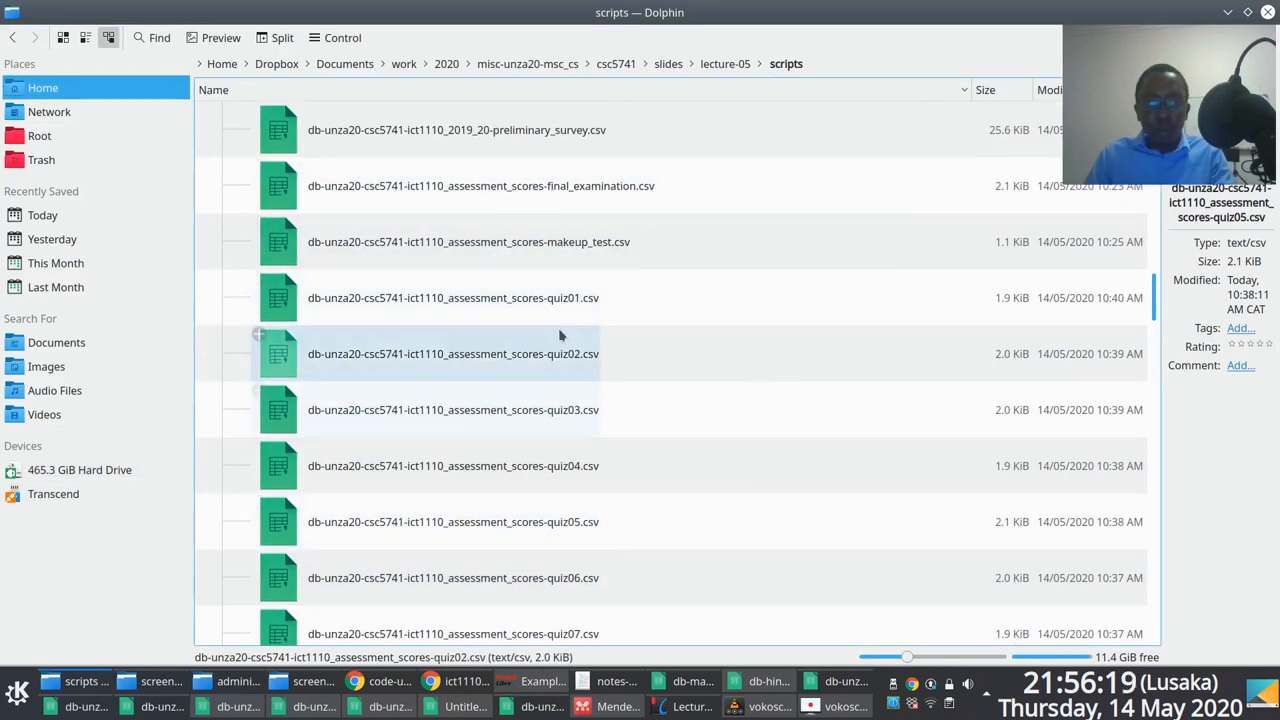
{"action": "scroll", "scroll_direction": "down", "scroll_amount": 3}
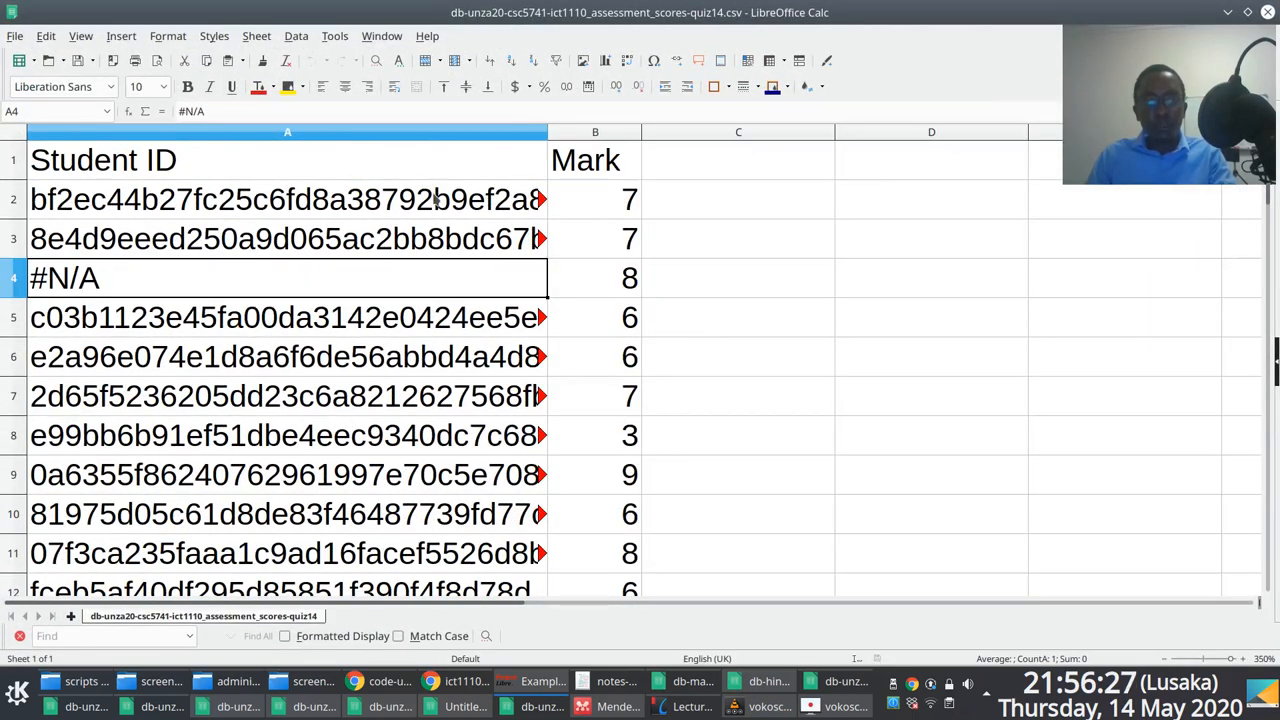
Inspect the test1 sheet's Total column header, then return to the notebook.
{"action": "left_click", "coordinate": [287, 199]}
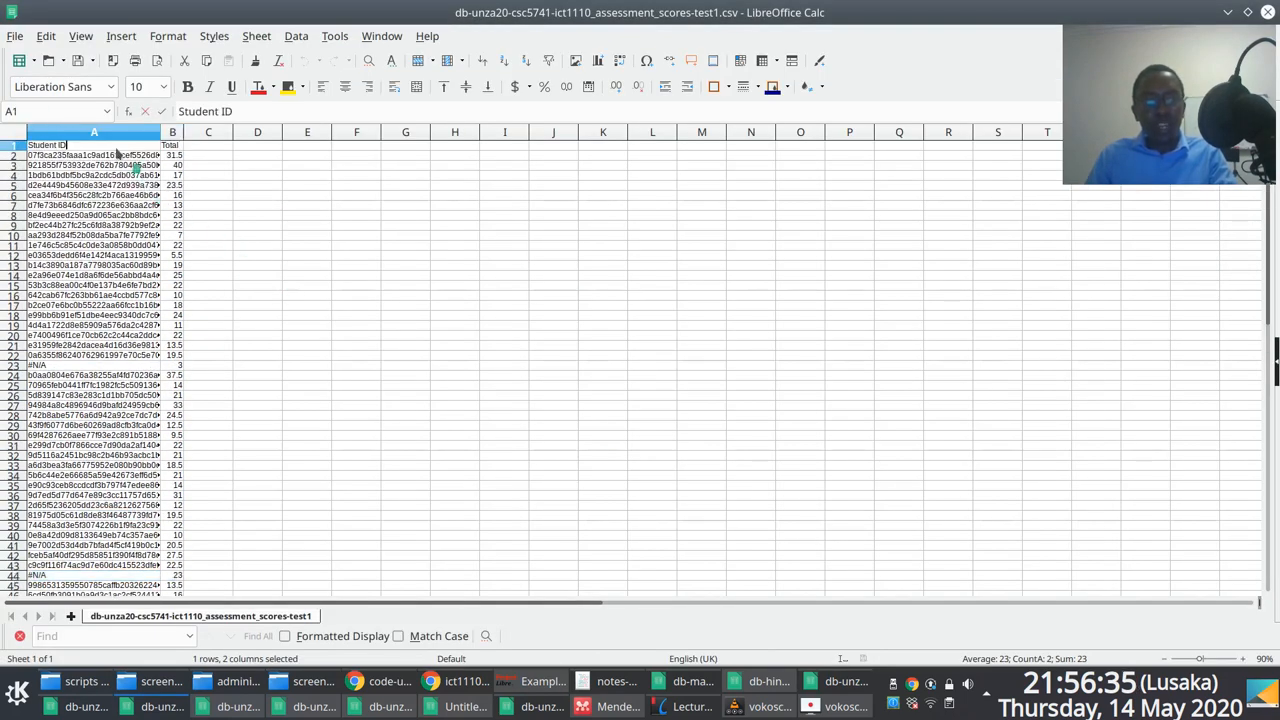
{"action": "left_click", "coordinate": [172, 145]}
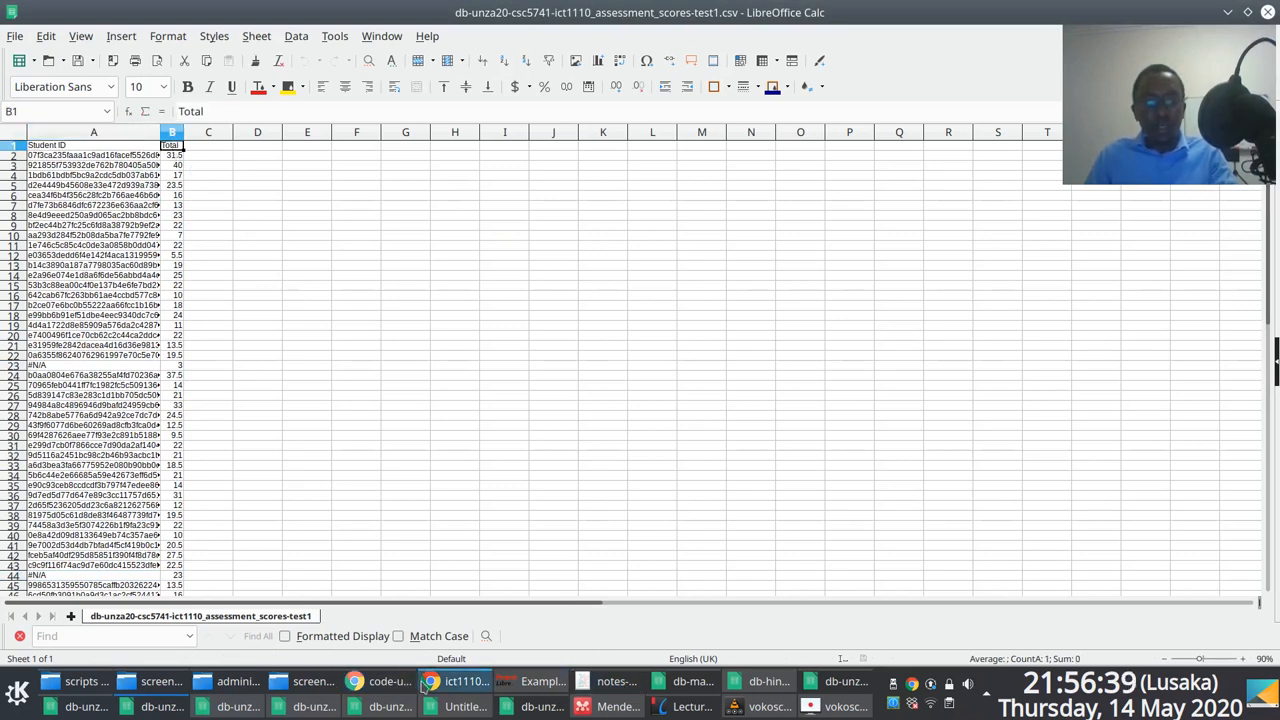
{"action": "left_click", "coordinate": [458, 681]}
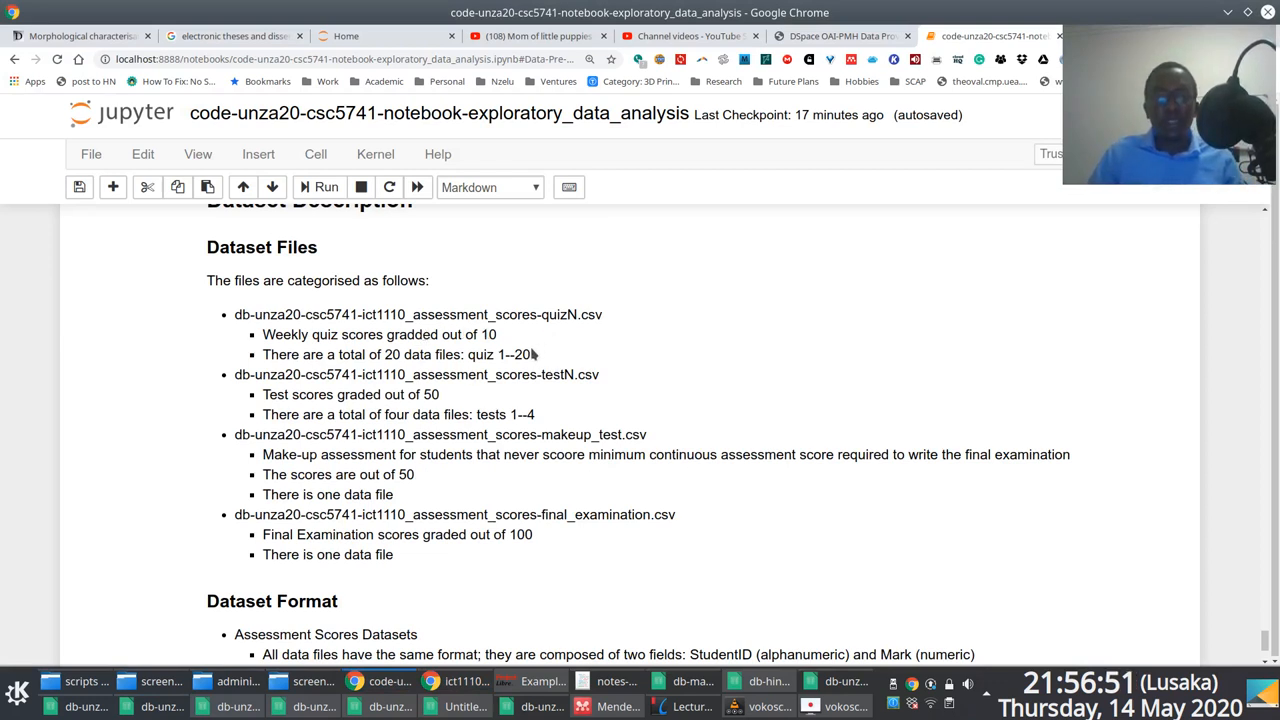
Scroll the notebook down to the Dataset Format notes and its unrun cells.
{"action": "double_click", "coordinate": [470, 334]}
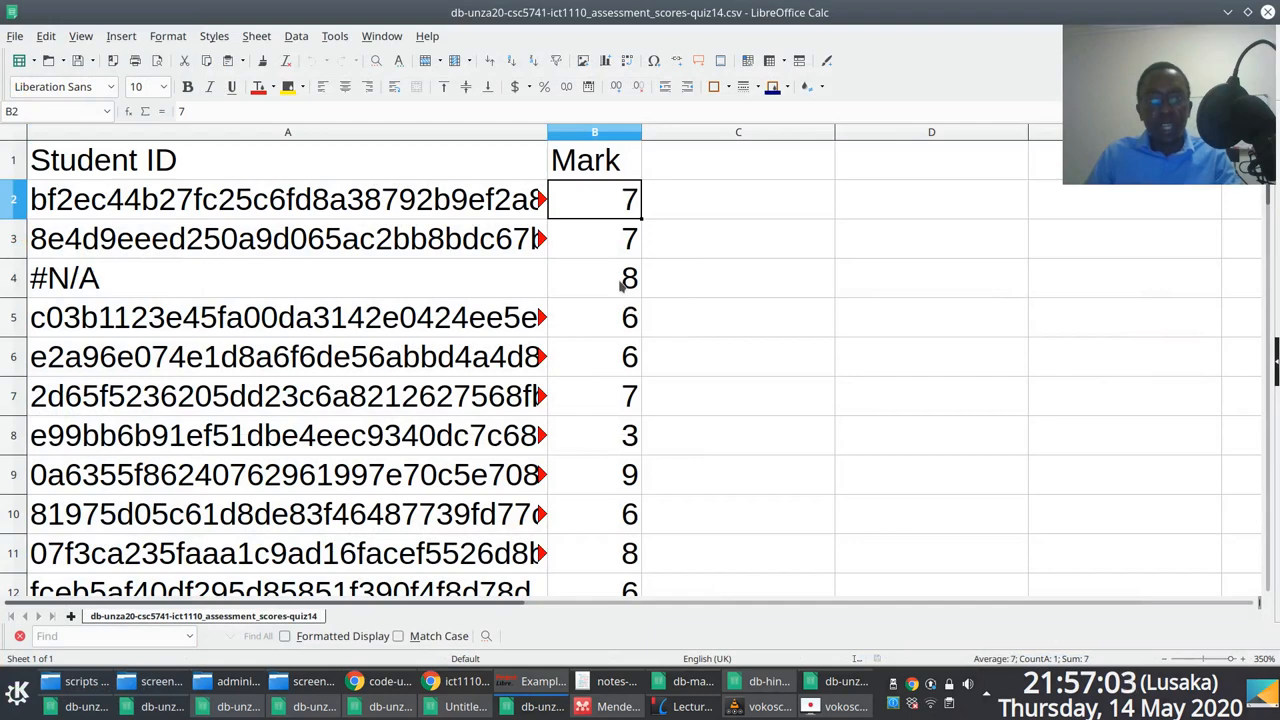
{"action": "scroll", "scroll_direction": "down", "scroll_amount": 3}
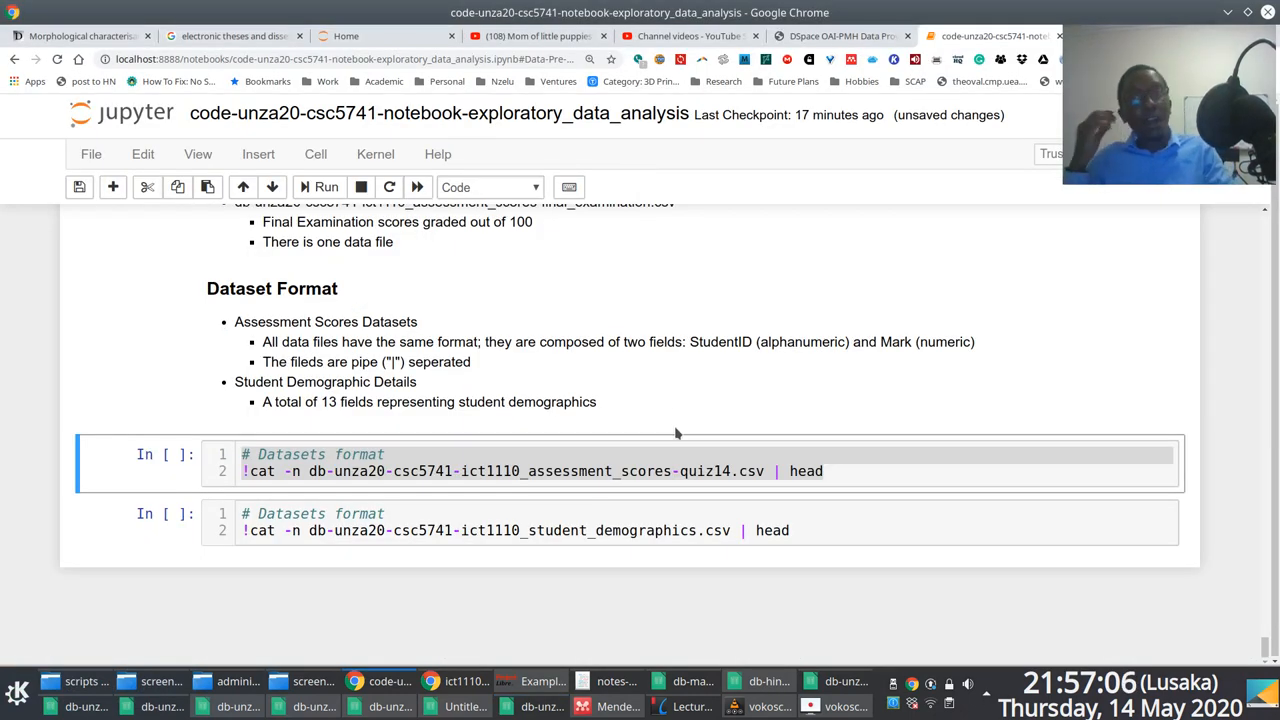
{"action": "scroll", "scroll_direction": "down", "scroll_amount": 3}
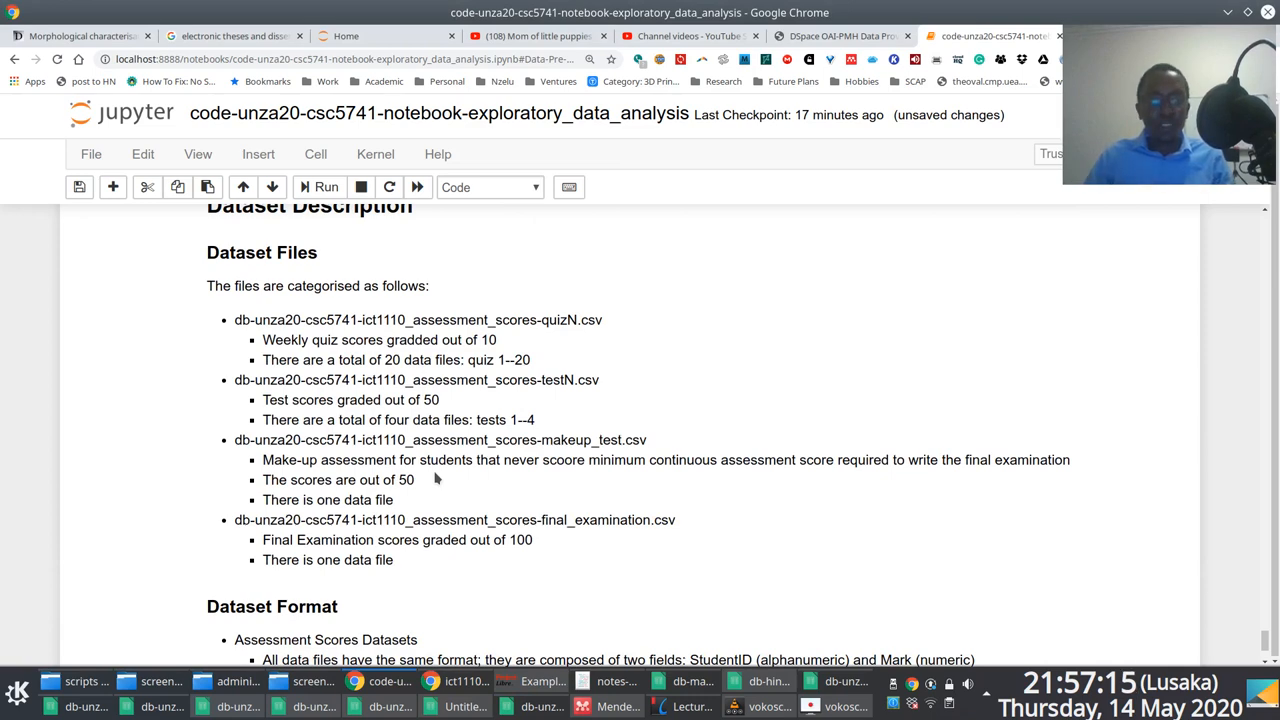
{"action": "scroll", "scroll_direction": "down", "scroll_amount": 3}
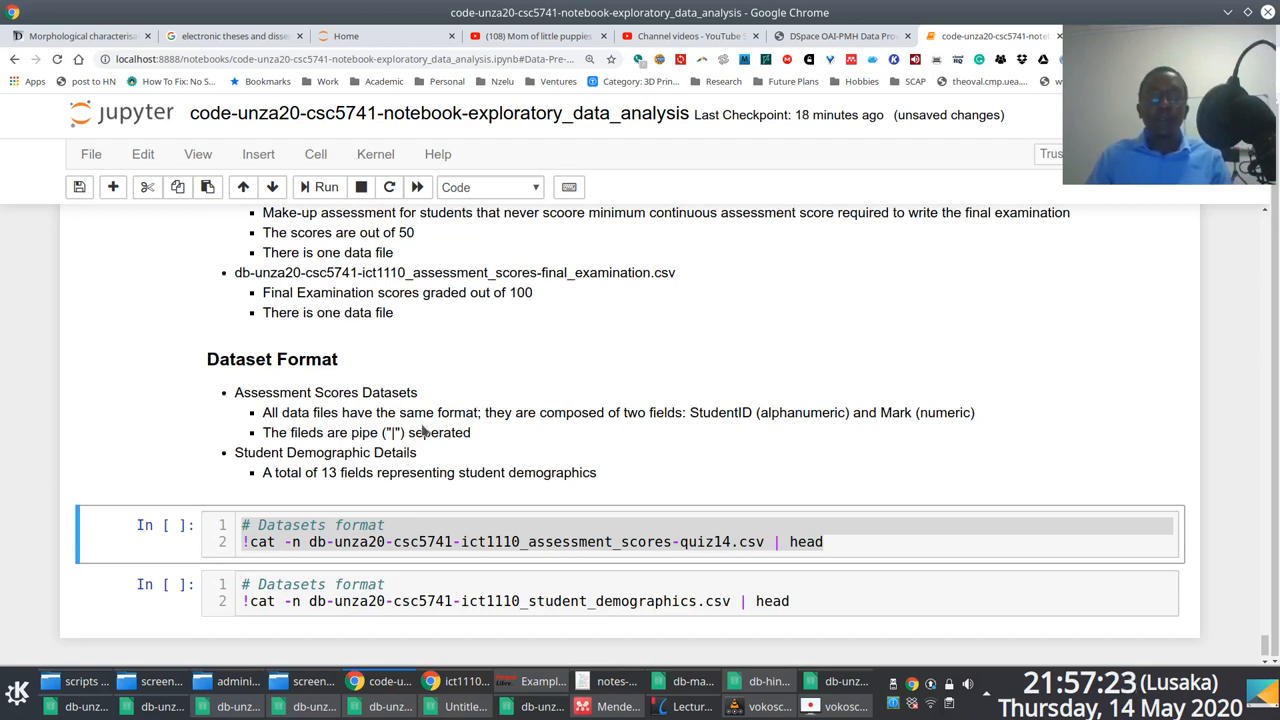
{"action": "mouse_move", "coordinate": [336, 492]}
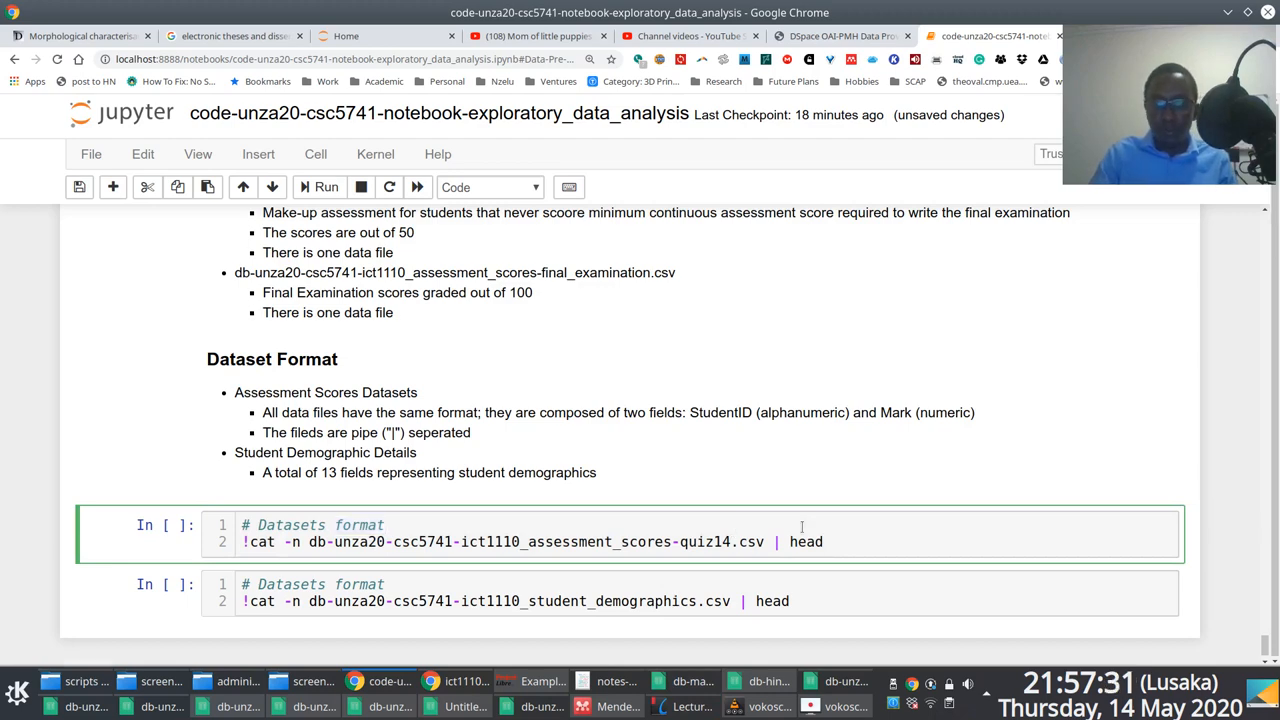
Run the quiz14 and demographics format cells, then switch to Dolphin.
{"action": "left_click", "coordinate": [325, 187]}
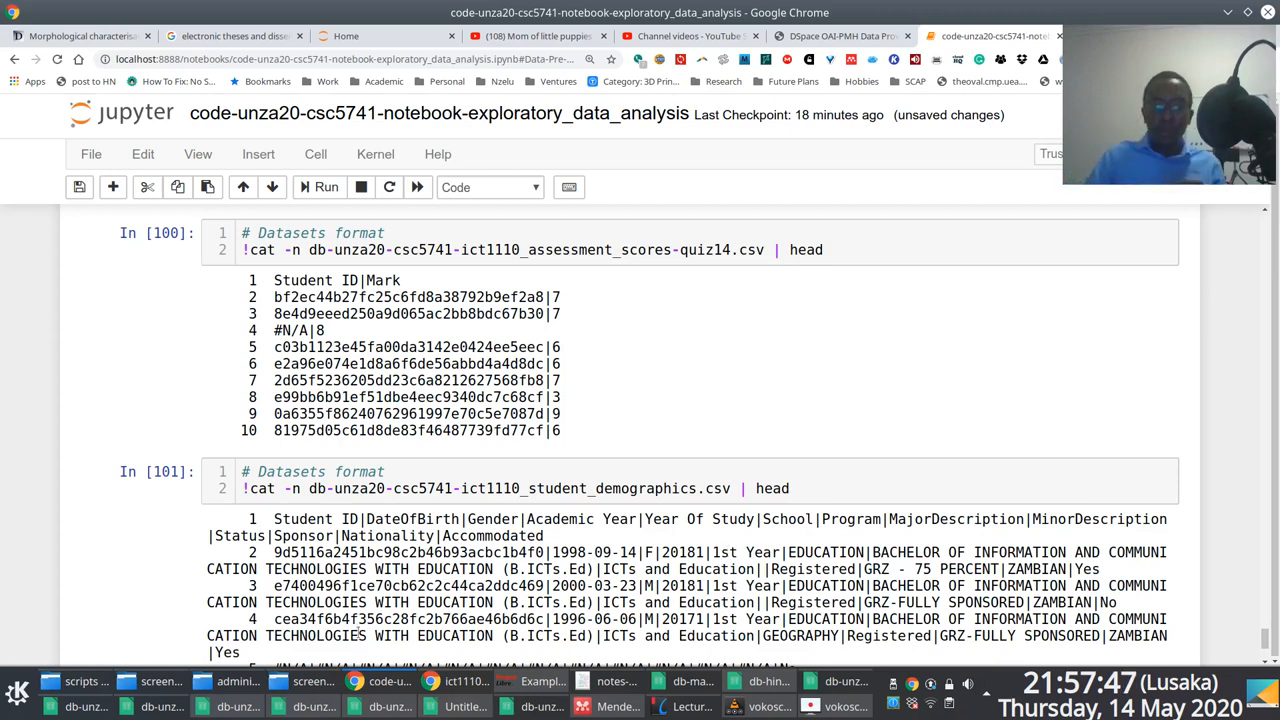
{"action": "left_click", "coordinate": [85, 681]}
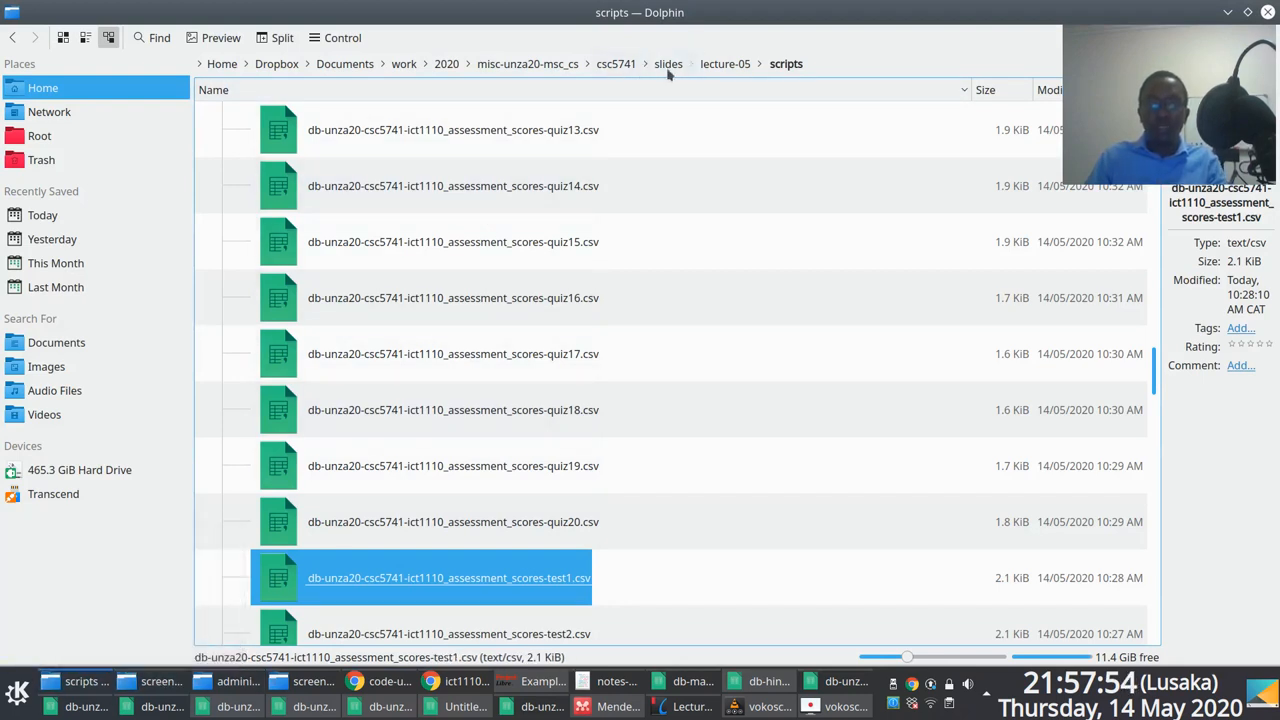
Go up to the slides folder and open the lecture-01 slides.
{"action": "left_click", "coordinate": [668, 63]}
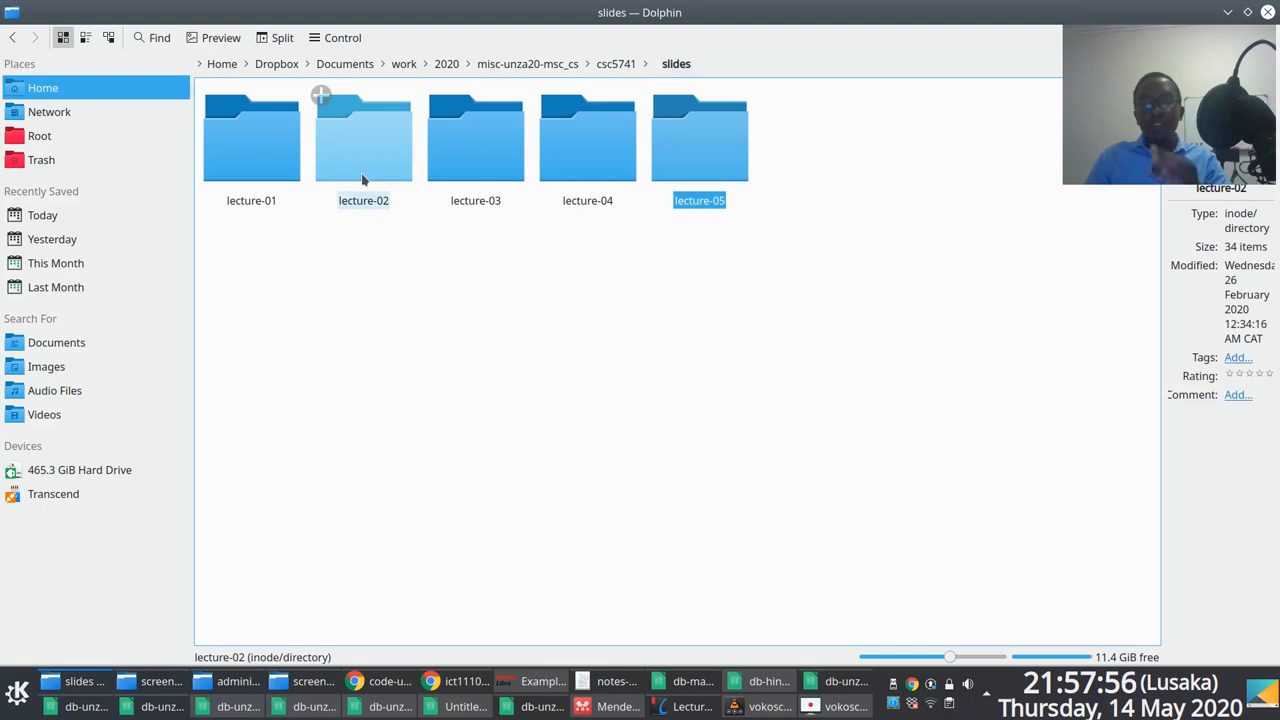
{"action": "double_click", "coordinate": [251, 137]}
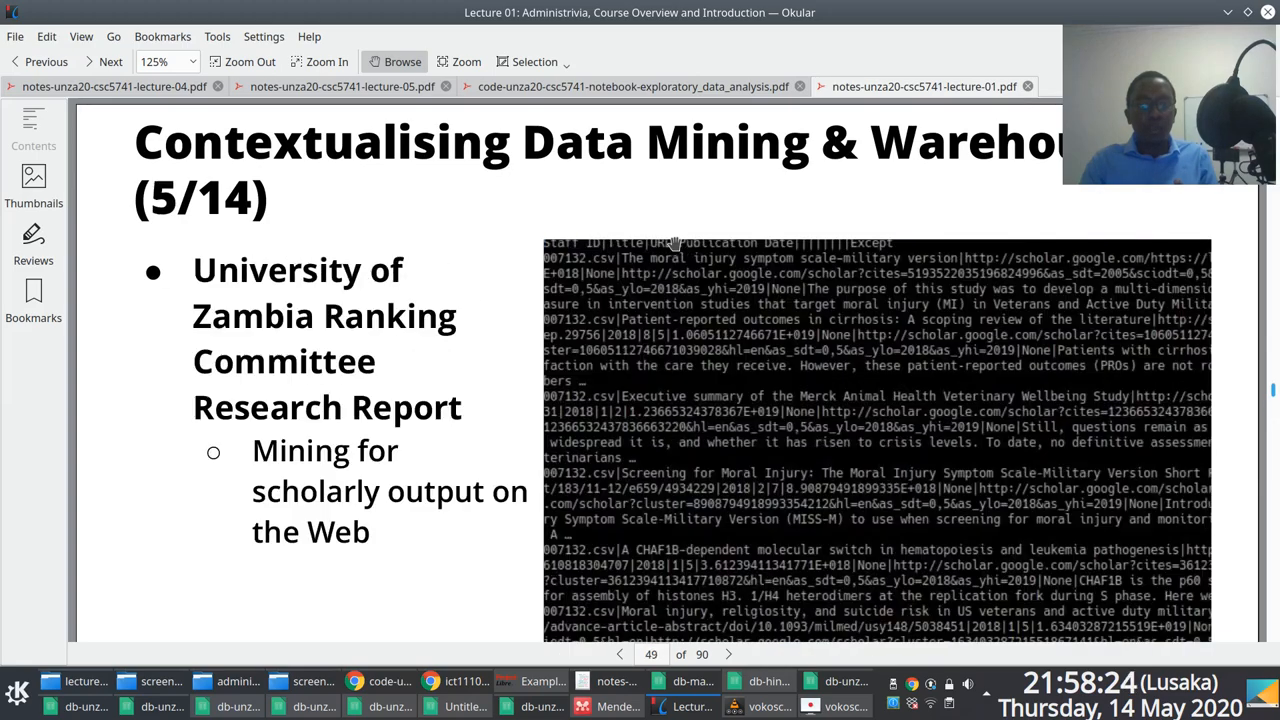
{"action": "left_click", "coordinate": [38, 61]}
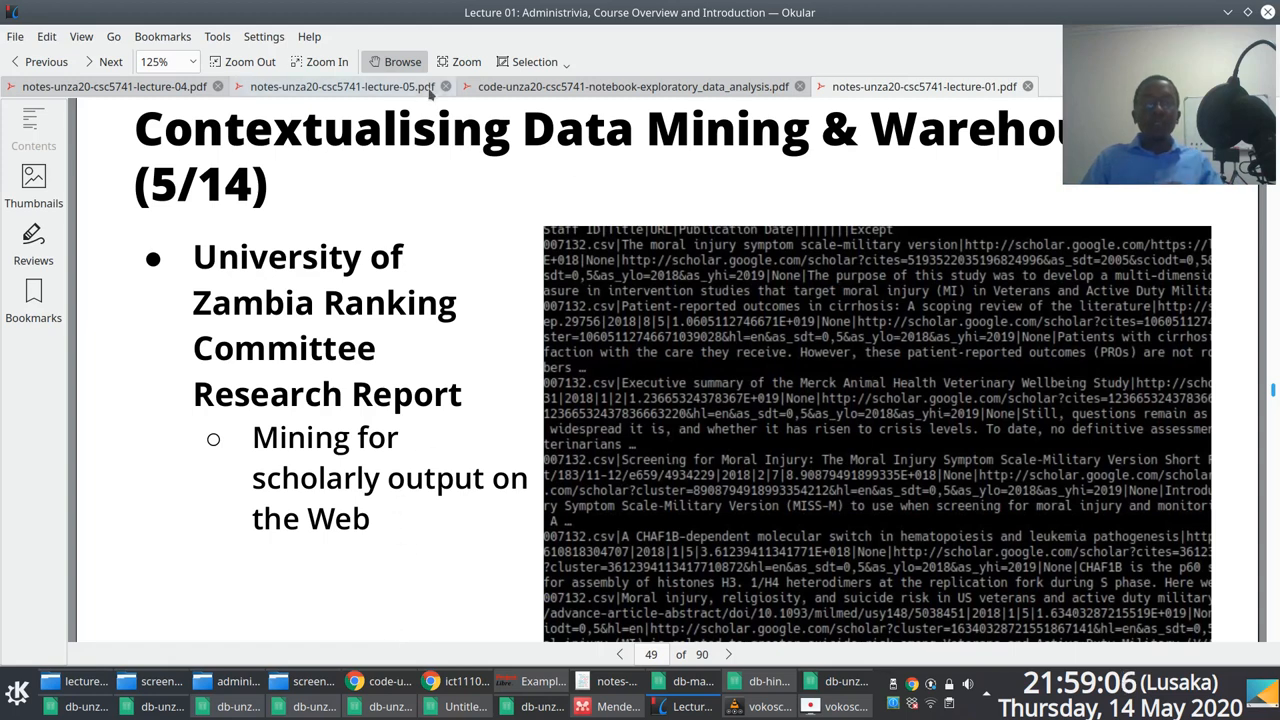
Show the Lecture 05 EDA notes at the Outcomes of EDA Process slide, page 8.
{"action": "left_click", "coordinate": [343, 86]}
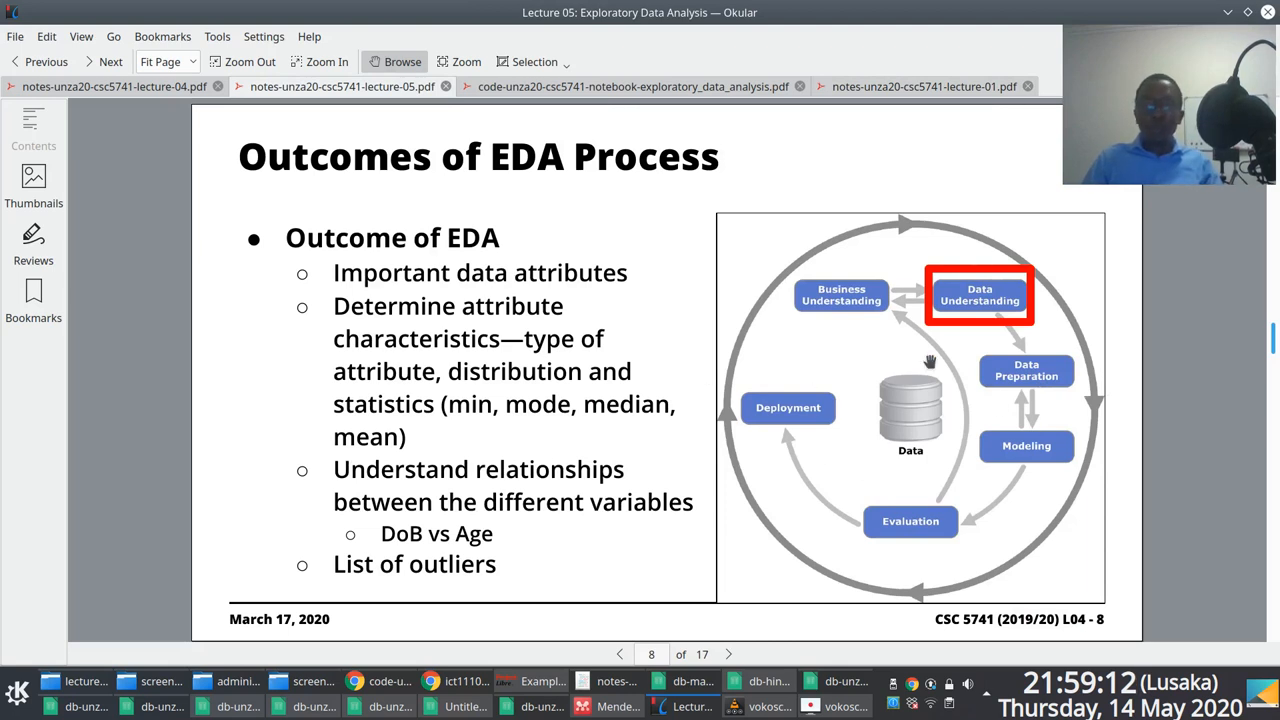
{"action": "mouse_move", "coordinate": [728, 367]}
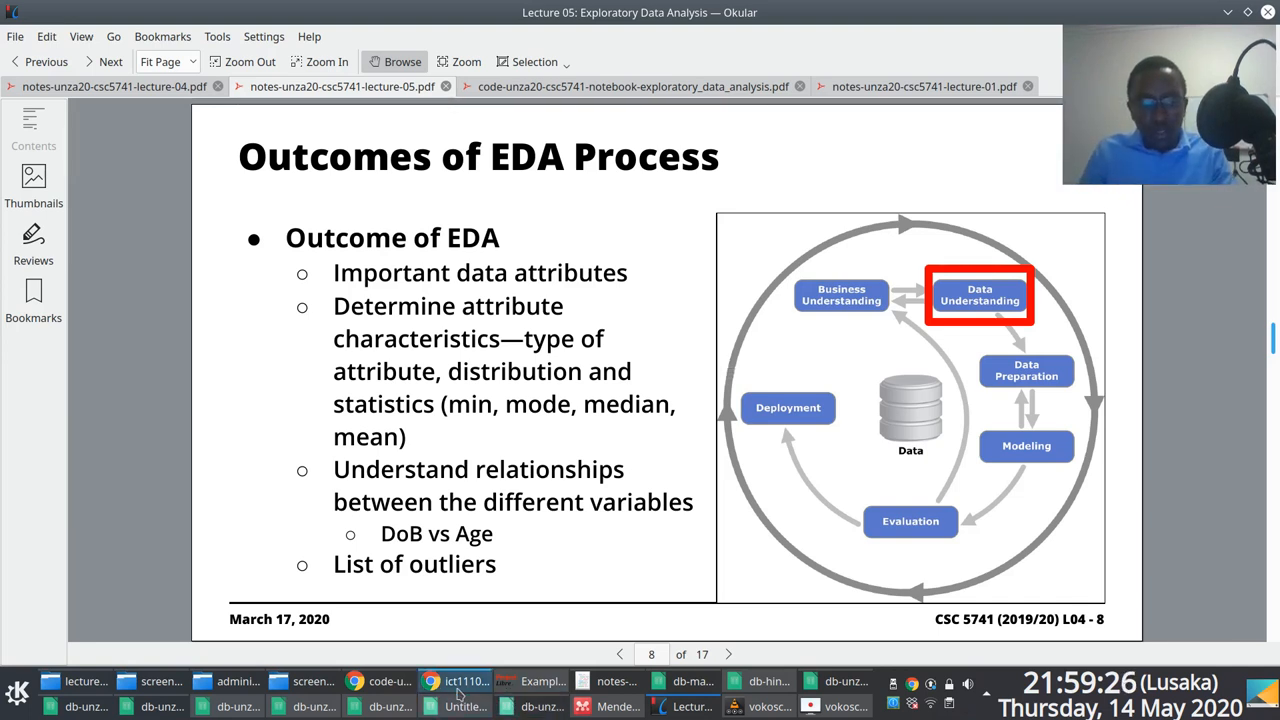
Return to the notebook in Chrome at the Dataset #2: 2018/19 ICT 1110 Assessment Scores section.
{"action": "left_click", "coordinate": [455, 681]}
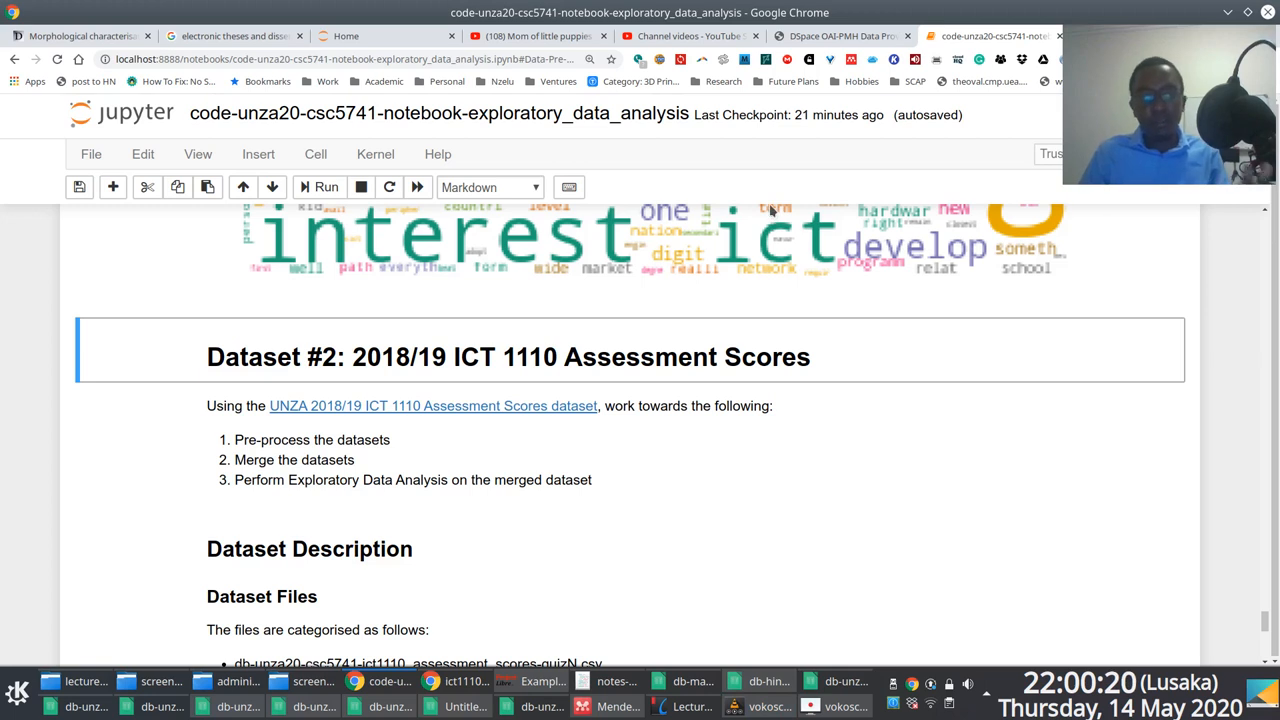
{"action": "mouse_move", "coordinate": [702, 228]}
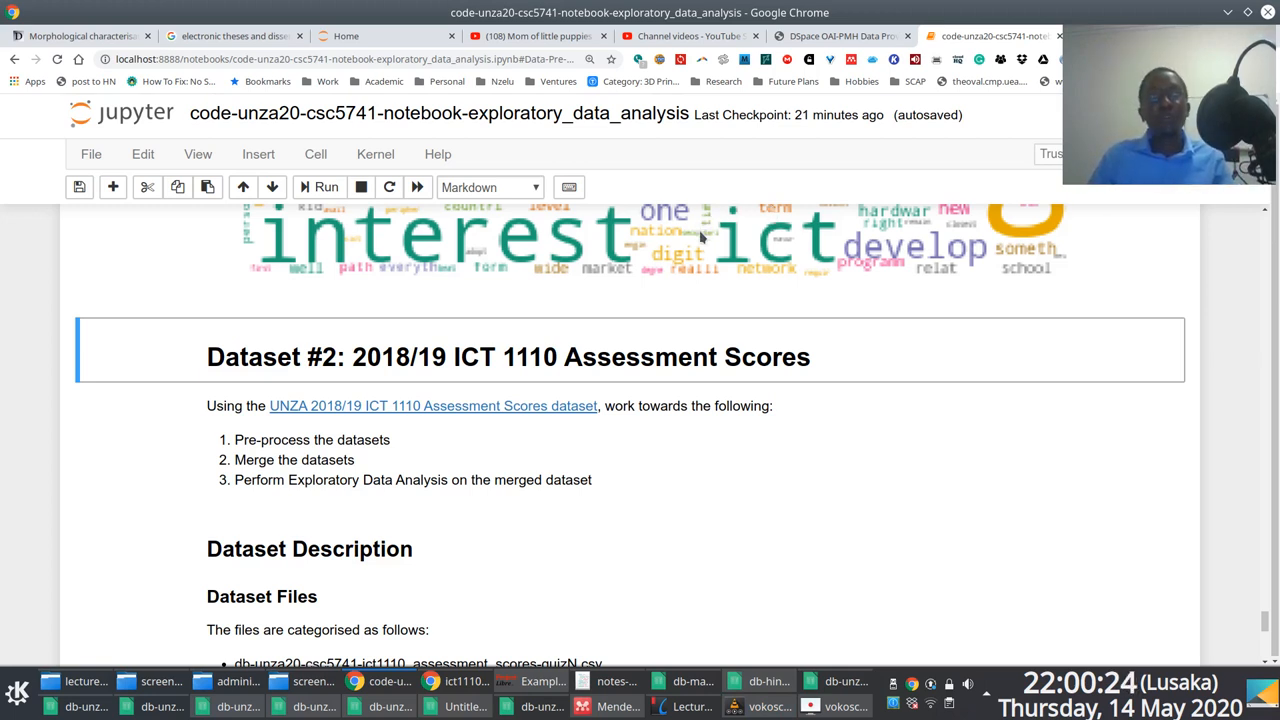
{"action": "mouse_move", "coordinate": [1025, 205]}
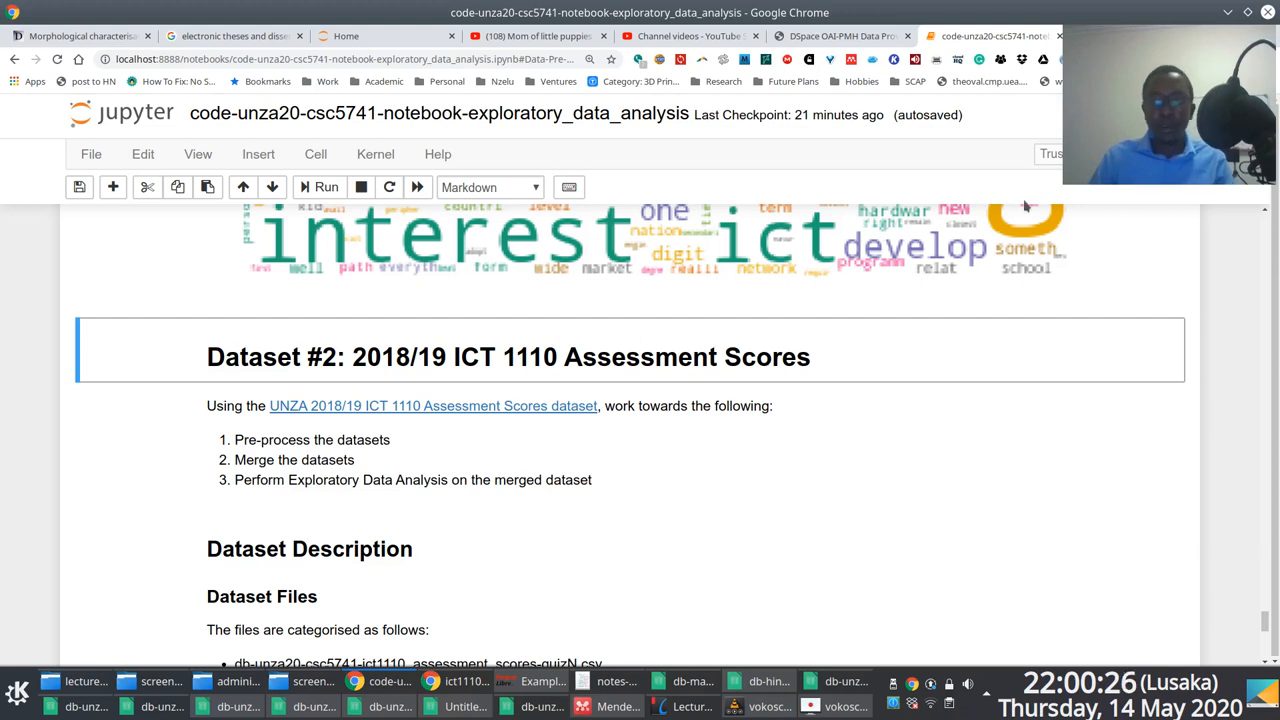